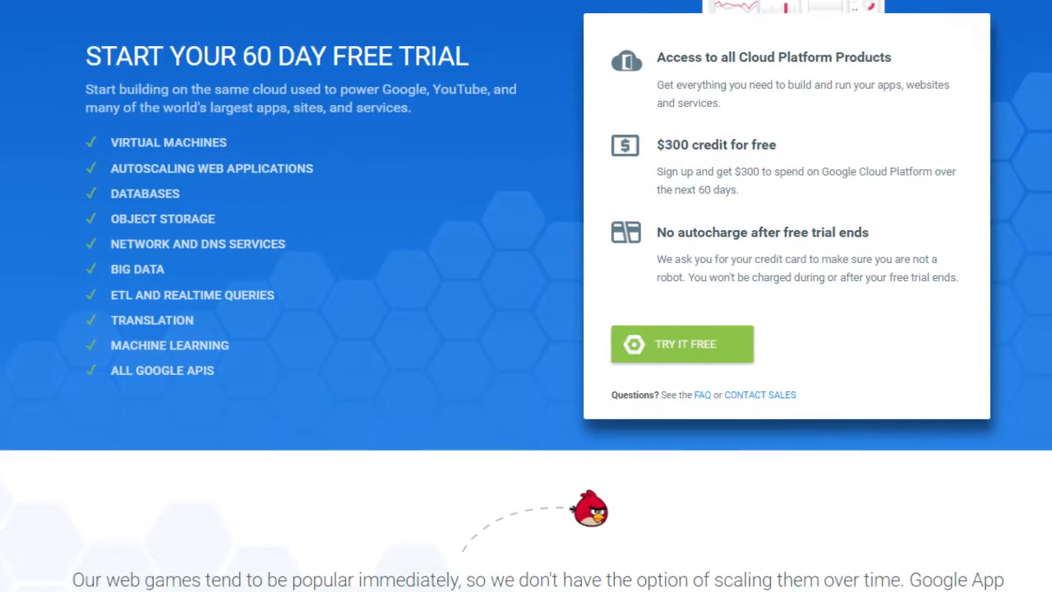
Scroll past the Google Cloud free-trial example to the public speaking webinar registration page.
{"action": "scroll", "scroll_direction": "down", "scroll_amount": 3}
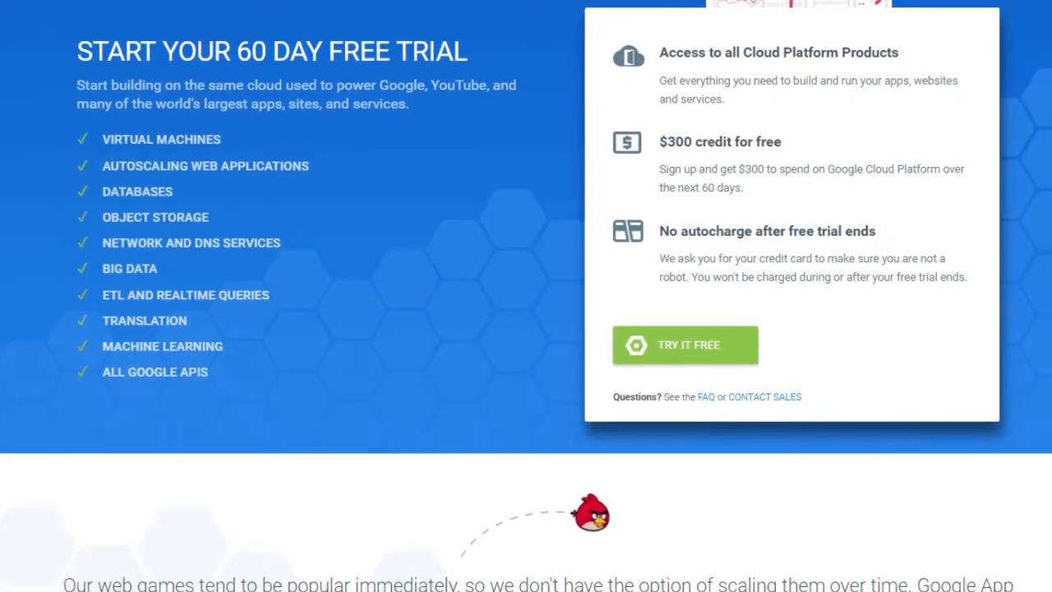
{"action": "scroll", "scroll_direction": "down", "scroll_amount": 3}
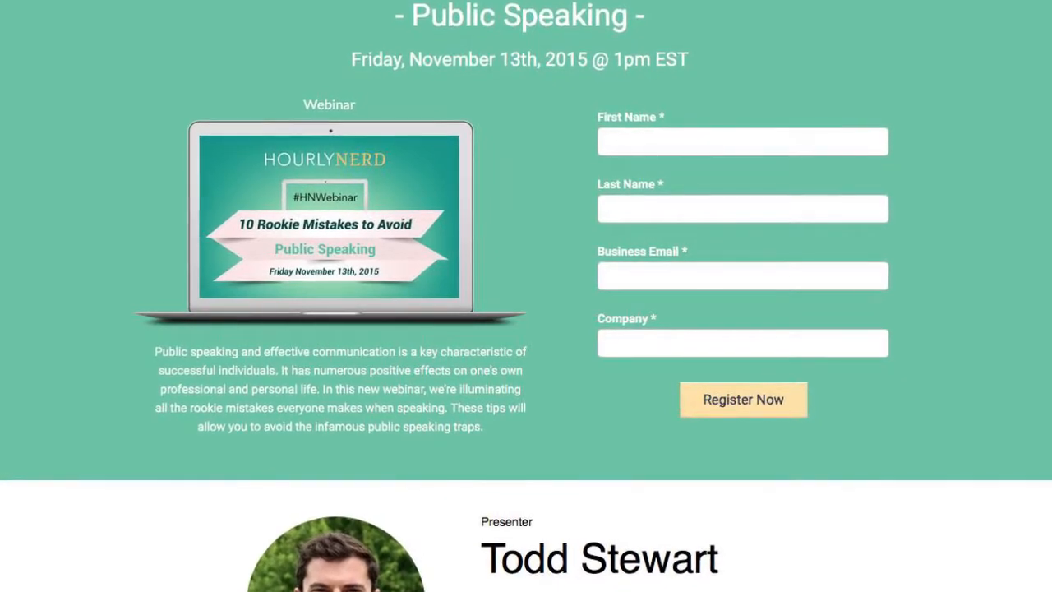
{"action": "scroll", "scroll_direction": "down", "scroll_amount": 3}
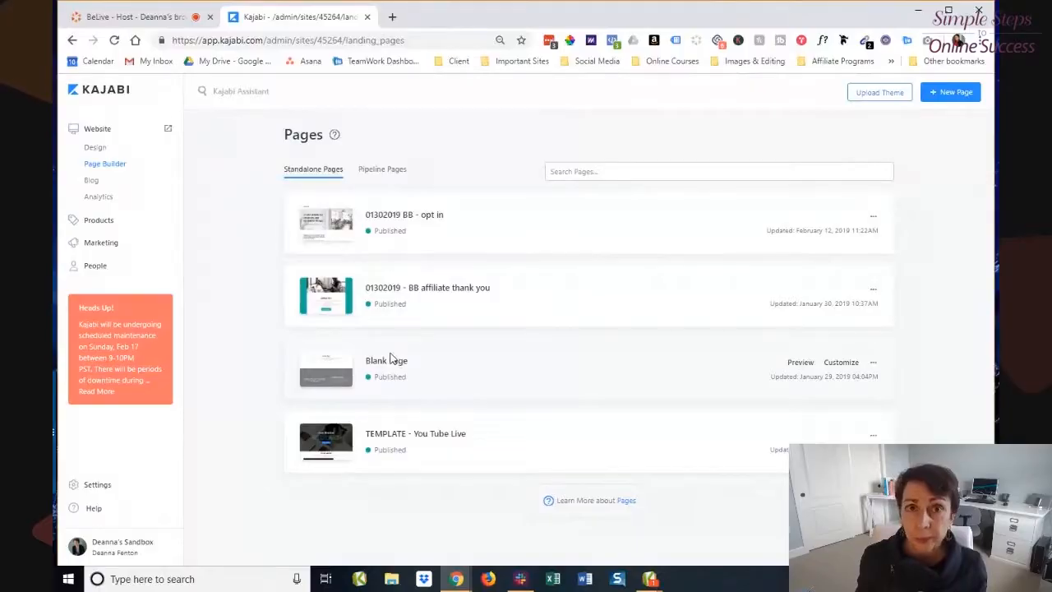
{"action": "mouse_move", "coordinate": [656, 287]}
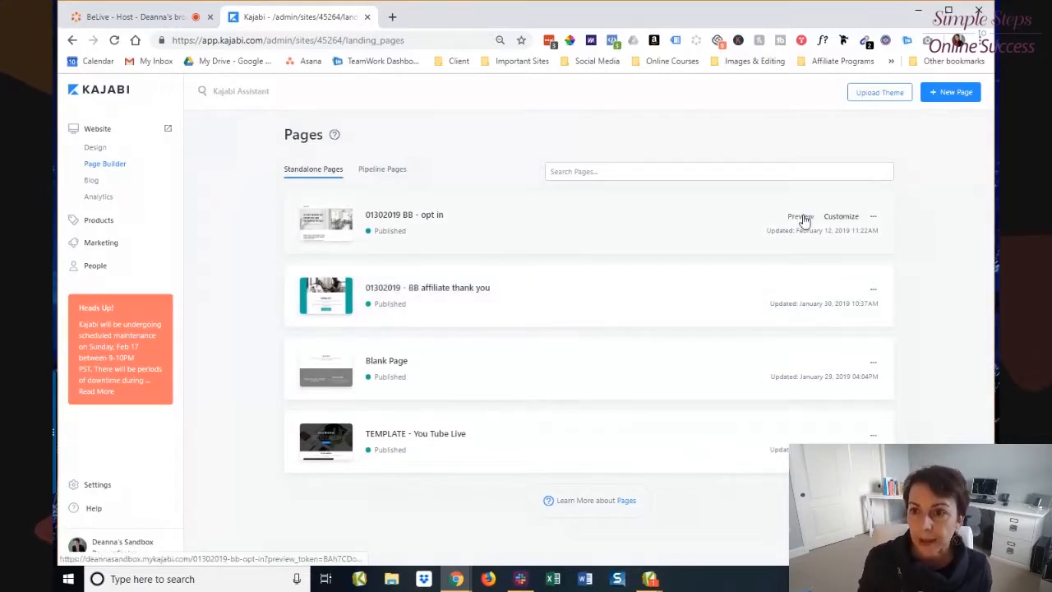
Preview the 01302019 BB - opt in page, scroll through its body text, bullets and footer.
{"action": "left_click", "coordinate": [798, 216]}
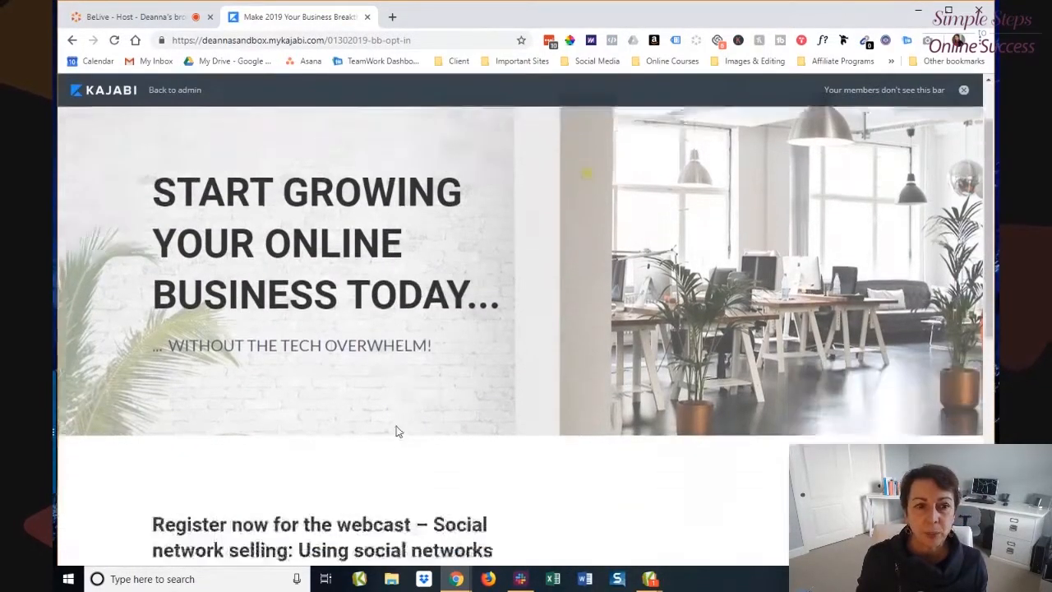
{"action": "scroll", "scroll_direction": "down", "scroll_amount": 3}
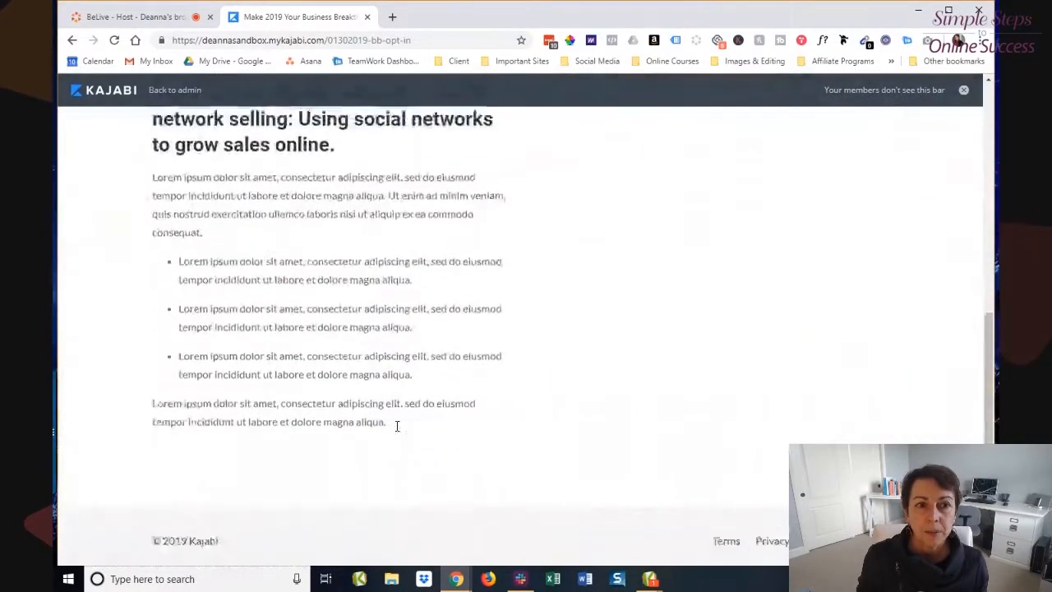
{"action": "scroll", "scroll_direction": "up", "scroll_amount": 3}
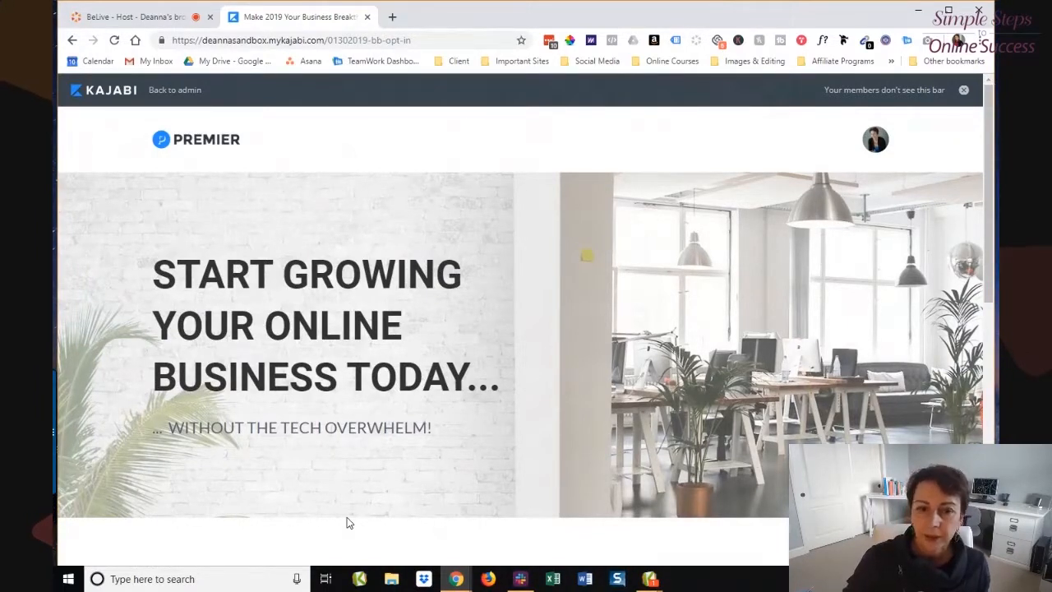
{"action": "scroll", "scroll_direction": "down", "scroll_amount": 3}
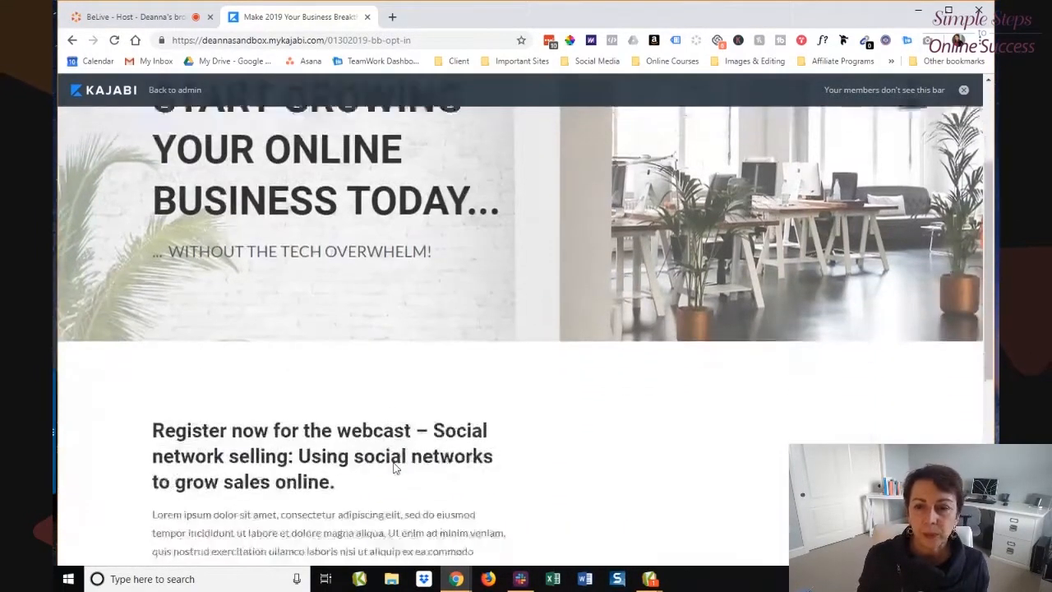
{"action": "scroll", "scroll_direction": "down", "scroll_amount": 3}
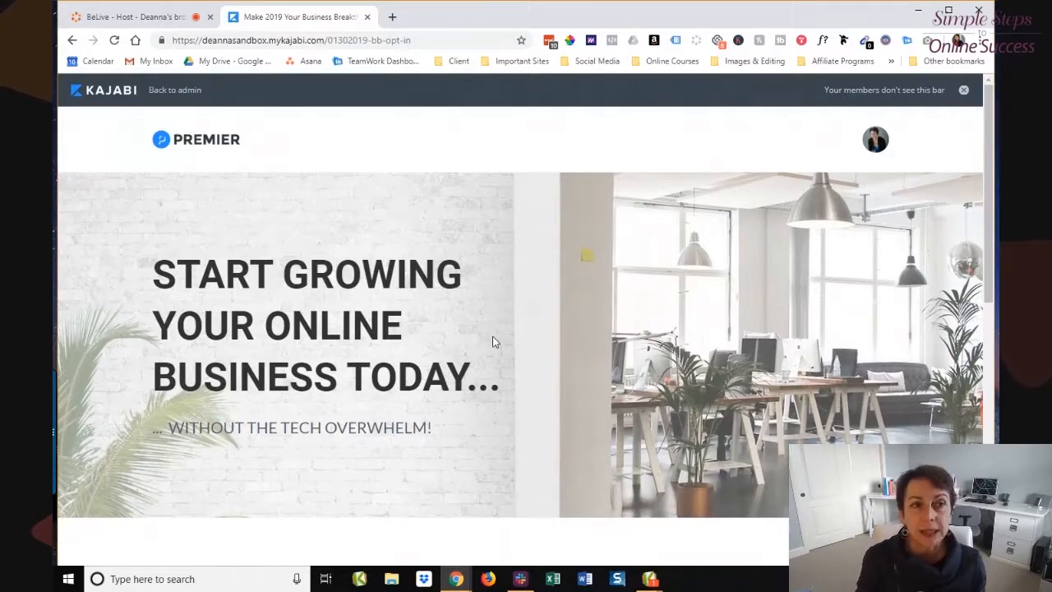
{"action": "left_click", "coordinate": [174, 90]}
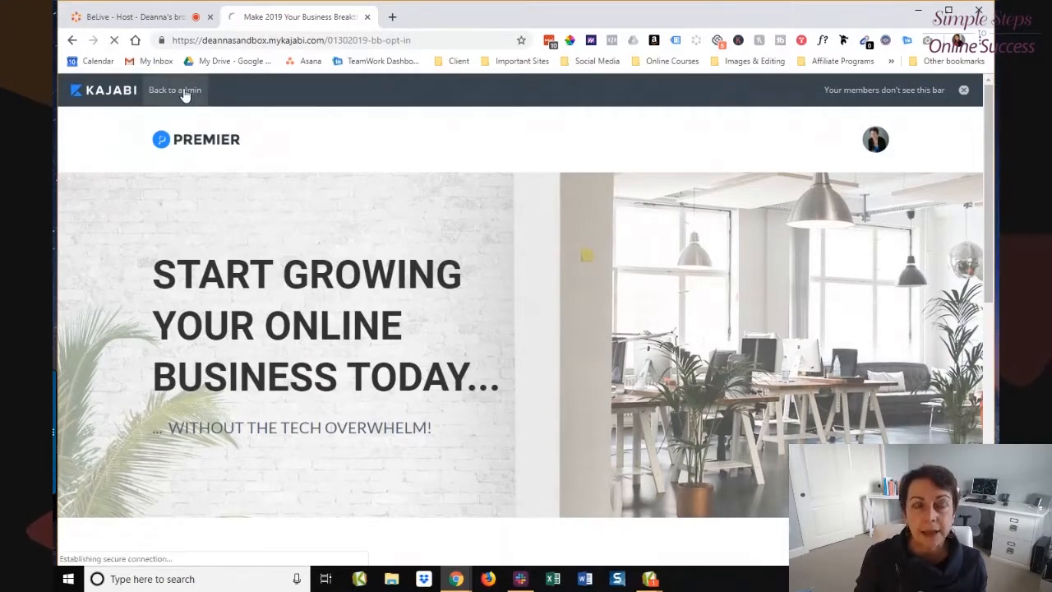
Go back to admin and view the standalone Pages list with four published pages.
{"action": "left_click", "coordinate": [174, 91]}
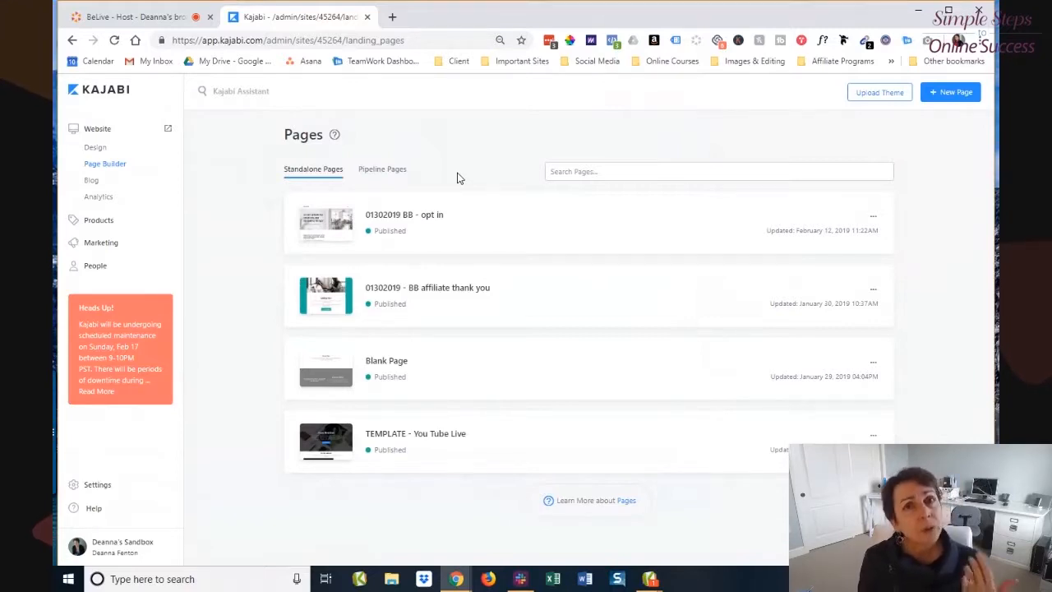
{"action": "left_click", "coordinate": [382, 170]}
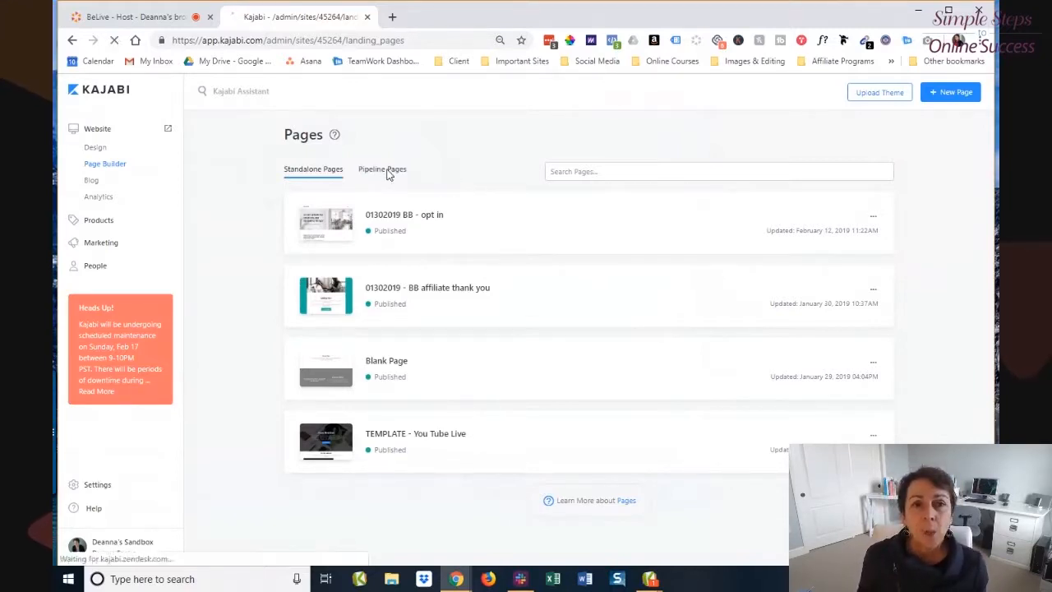
{"action": "left_click", "coordinate": [381, 168]}
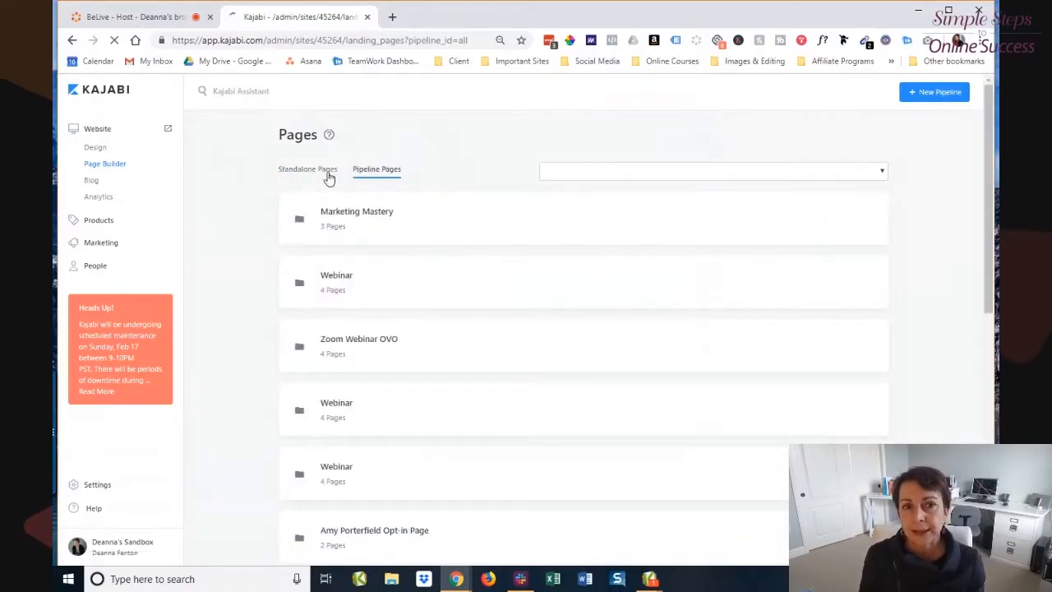
{"action": "left_click", "coordinate": [377, 169]}
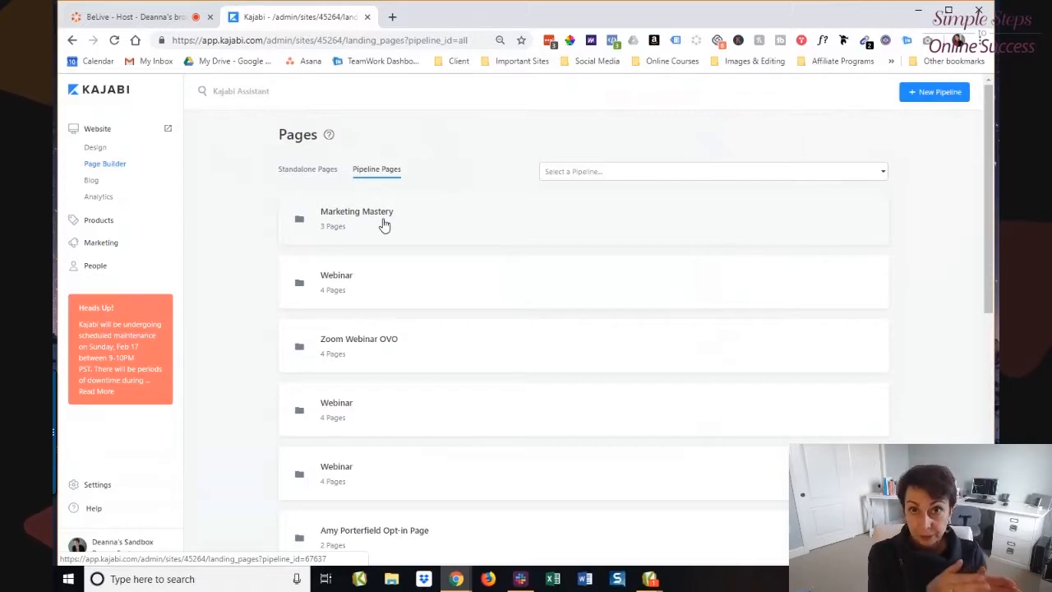
{"action": "mouse_move", "coordinate": [370, 162]}
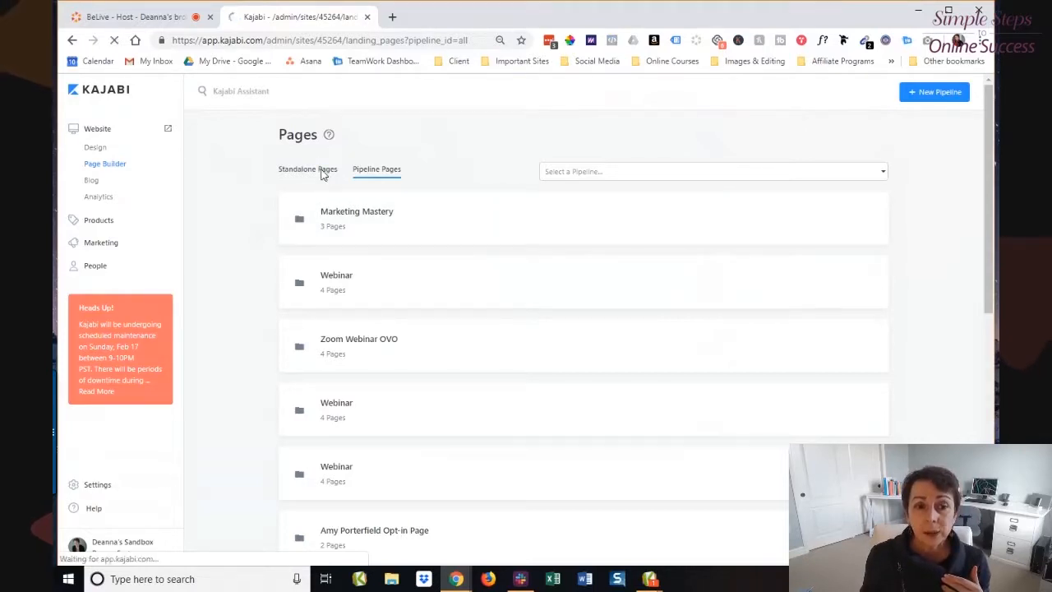
{"action": "left_click", "coordinate": [306, 168]}
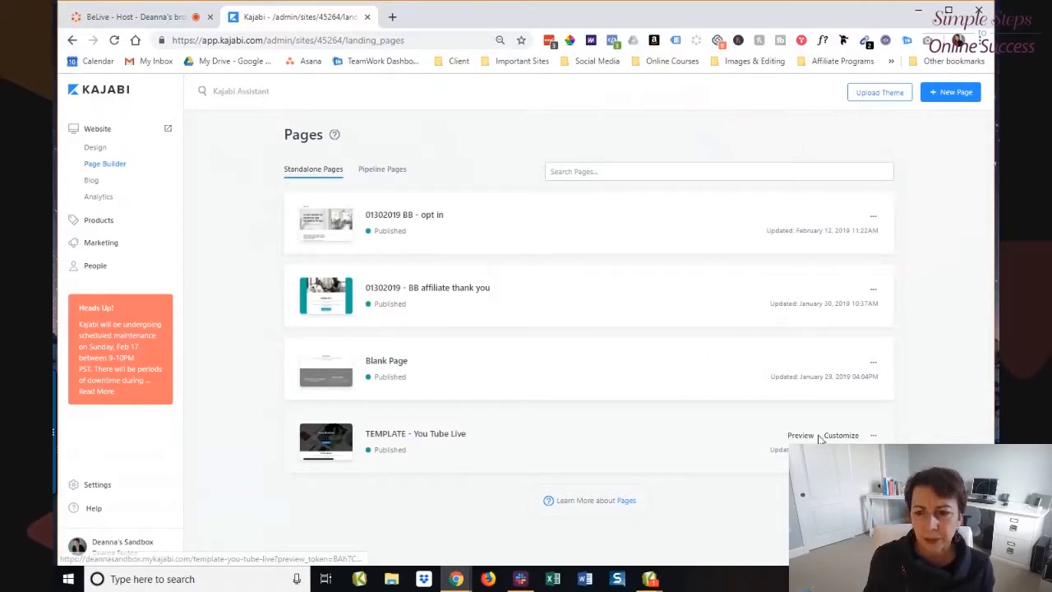
{"action": "left_click", "coordinate": [801, 435]}
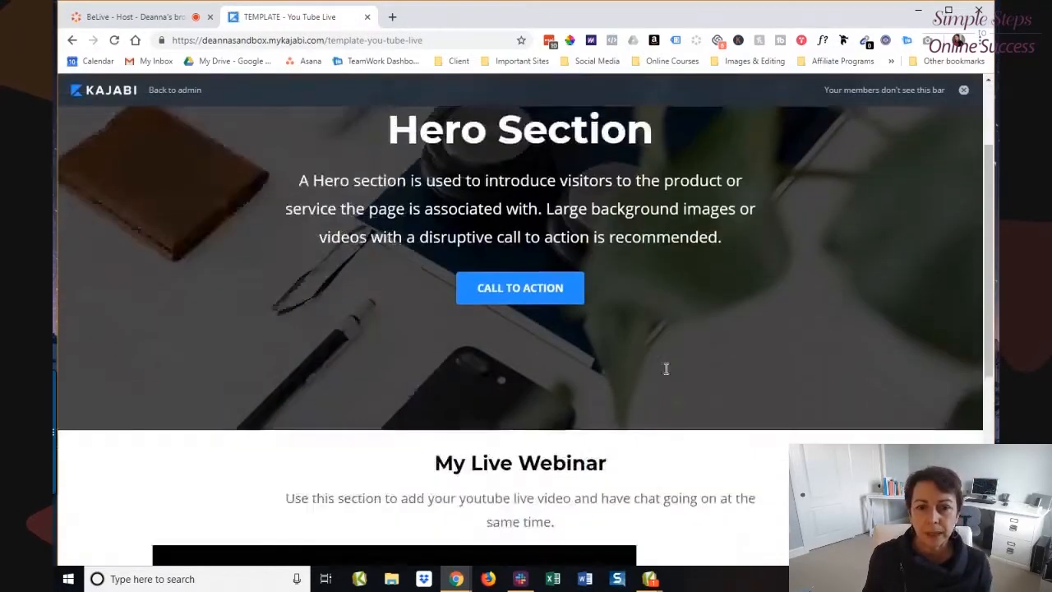
{"action": "scroll", "scroll_direction": "down", "scroll_amount": 3}
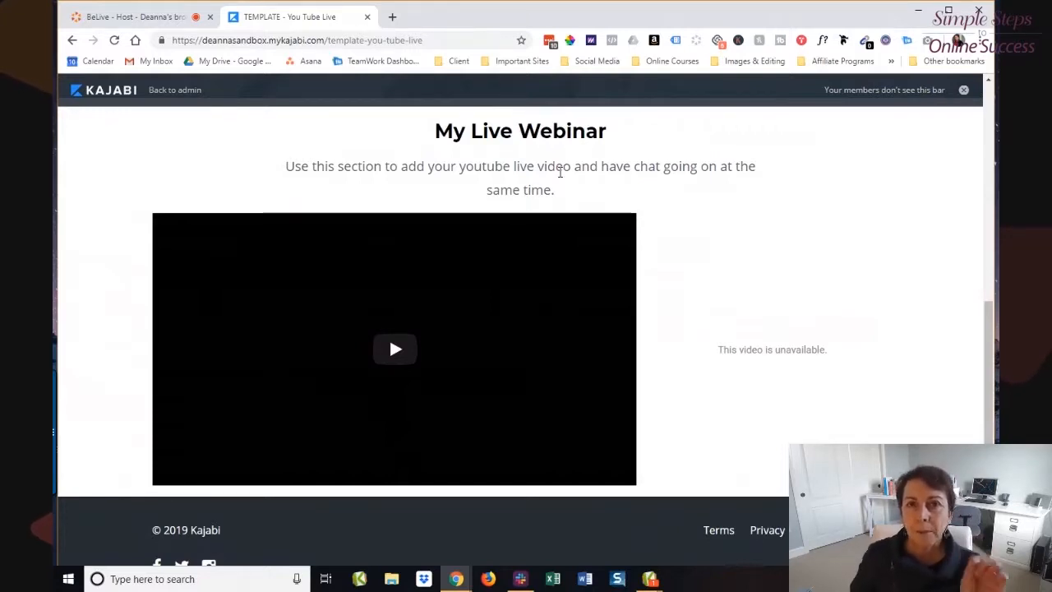
{"action": "mouse_move", "coordinate": [553, 214]}
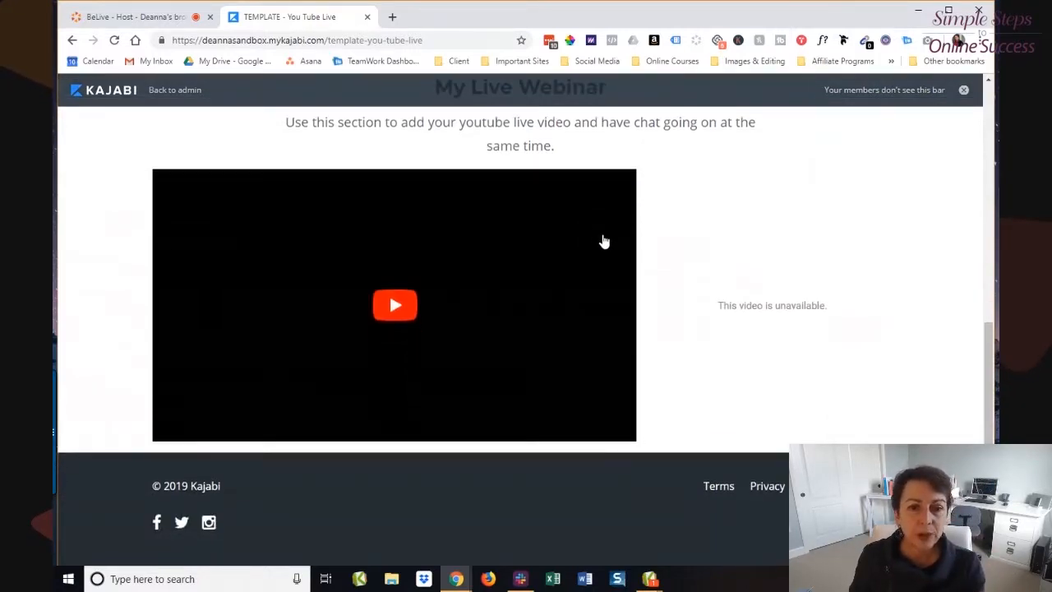
{"action": "scroll", "scroll_direction": "up", "scroll_amount": 3}
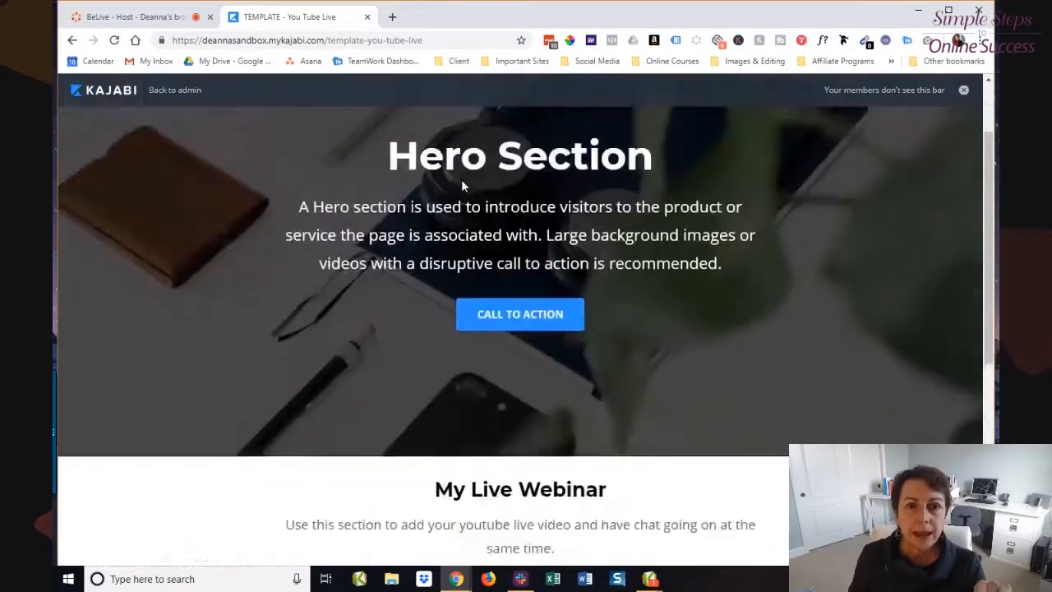
{"action": "scroll", "scroll_direction": "down", "scroll_amount": 3}
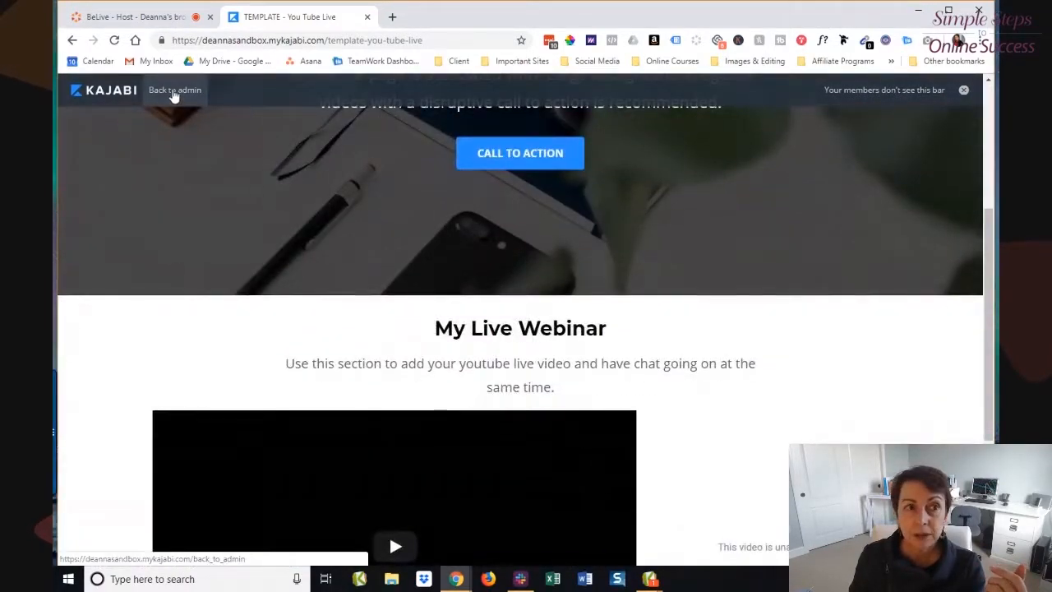
{"action": "left_click", "coordinate": [174, 89]}
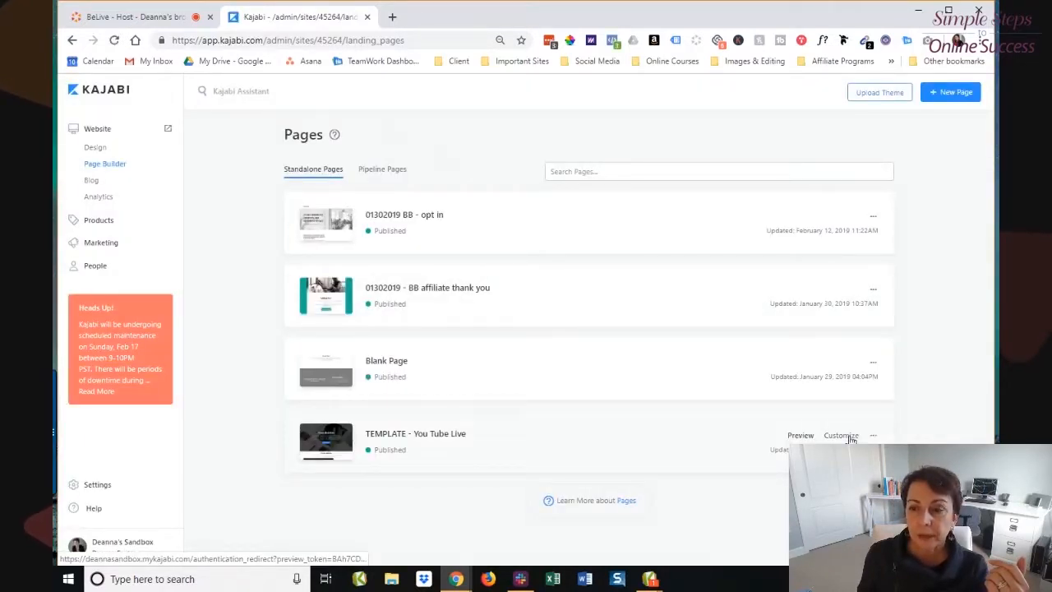
{"action": "left_click", "coordinate": [799, 435]}
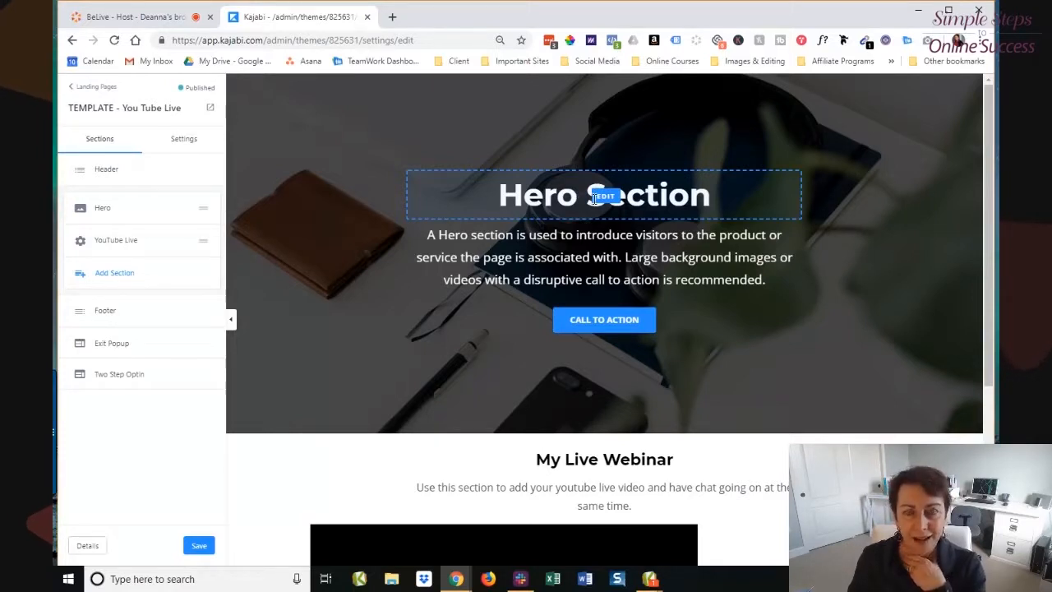
{"action": "mouse_move", "coordinate": [574, 251]}
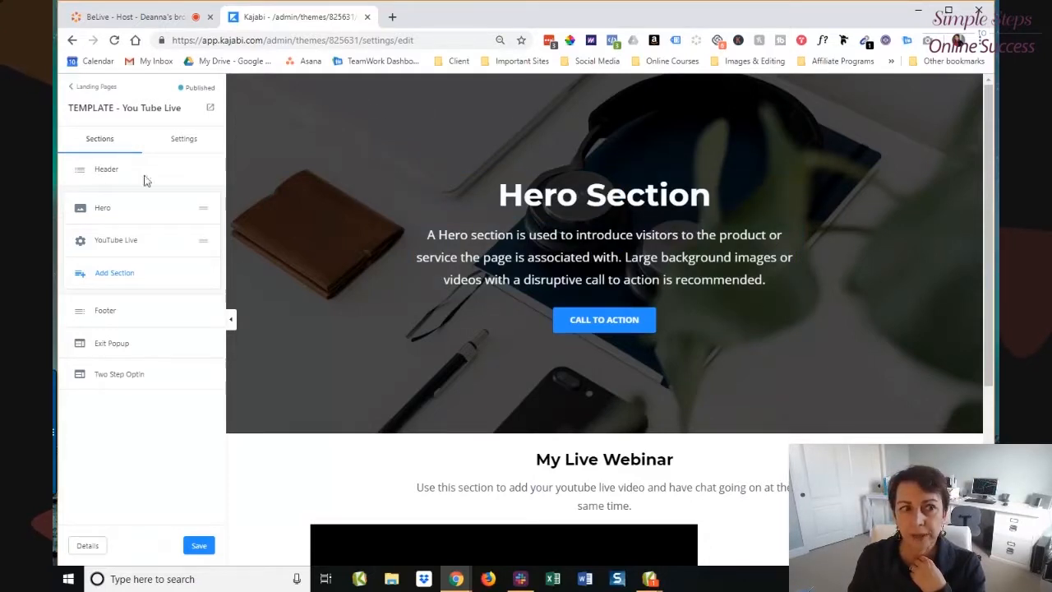
Review the Hero section settings down to Blocks and open its Call To Action block.
{"action": "left_click", "coordinate": [103, 207]}
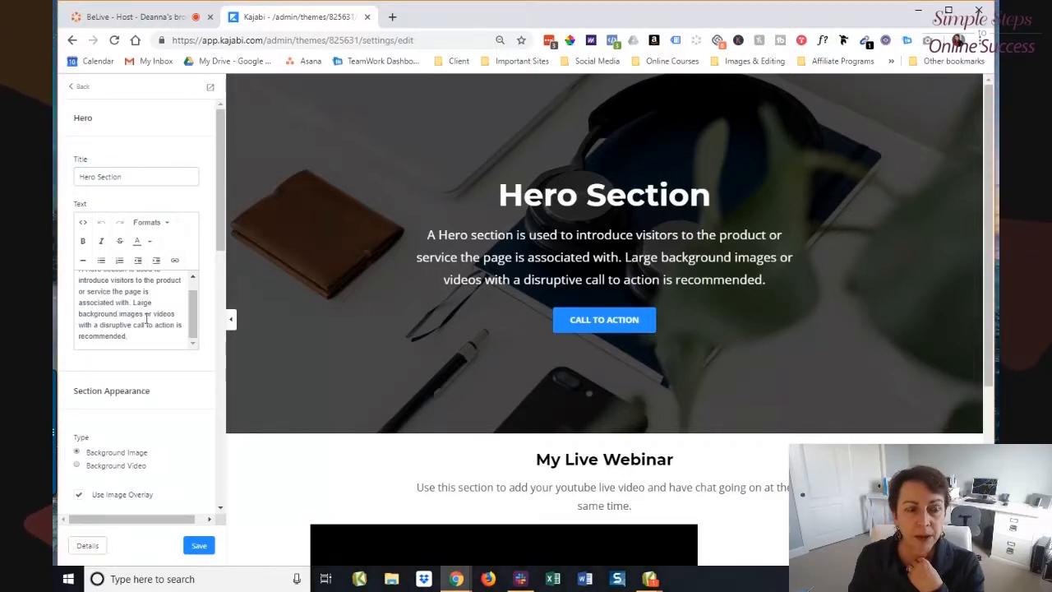
{"action": "scroll", "scroll_direction": "down", "scroll_amount": 3}
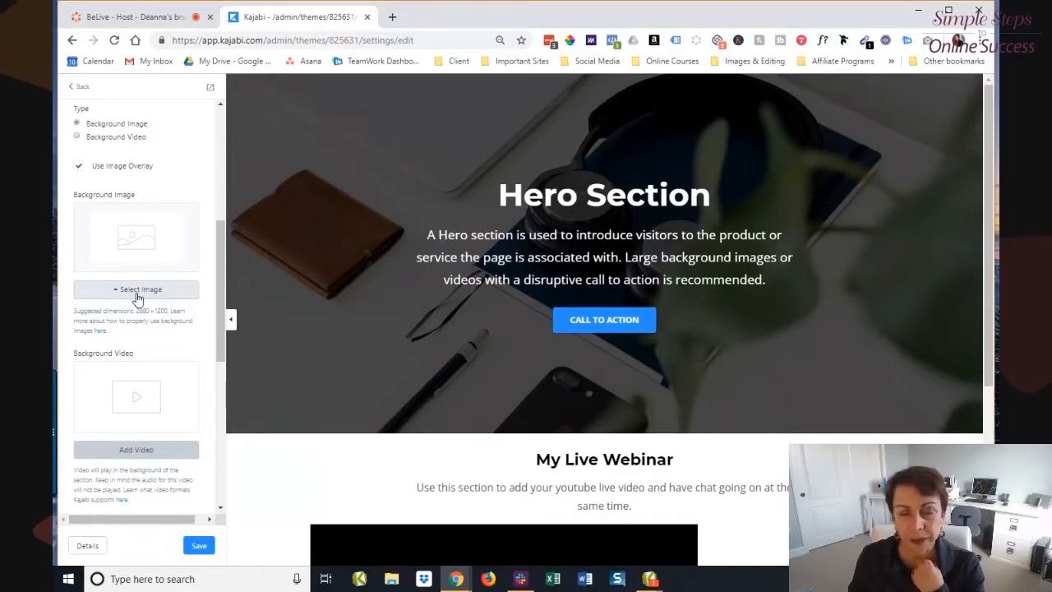
{"action": "scroll", "scroll_direction": "down", "scroll_amount": 3}
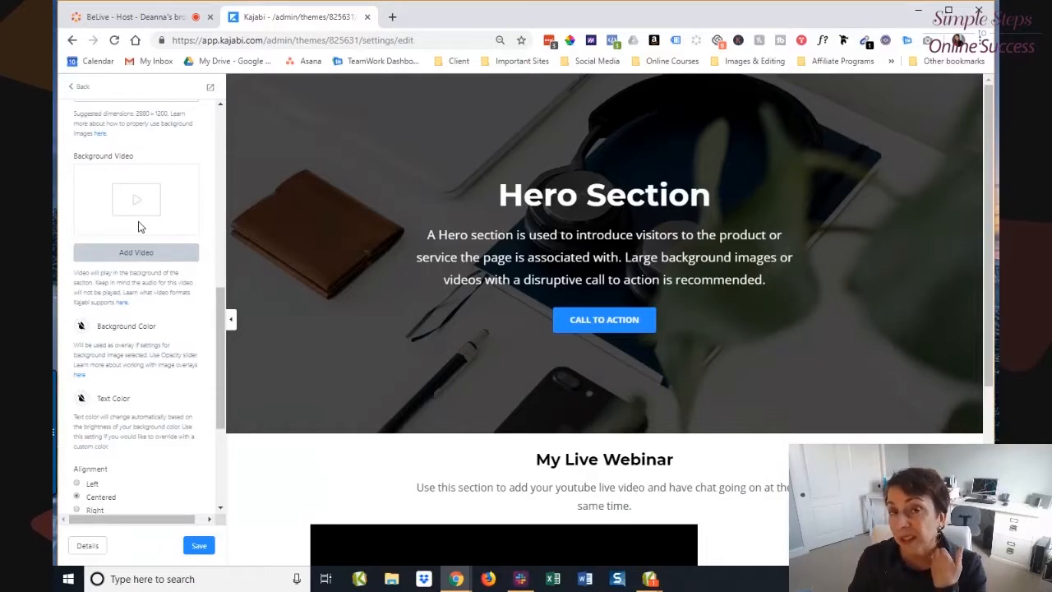
{"action": "mouse_move", "coordinate": [136, 252]}
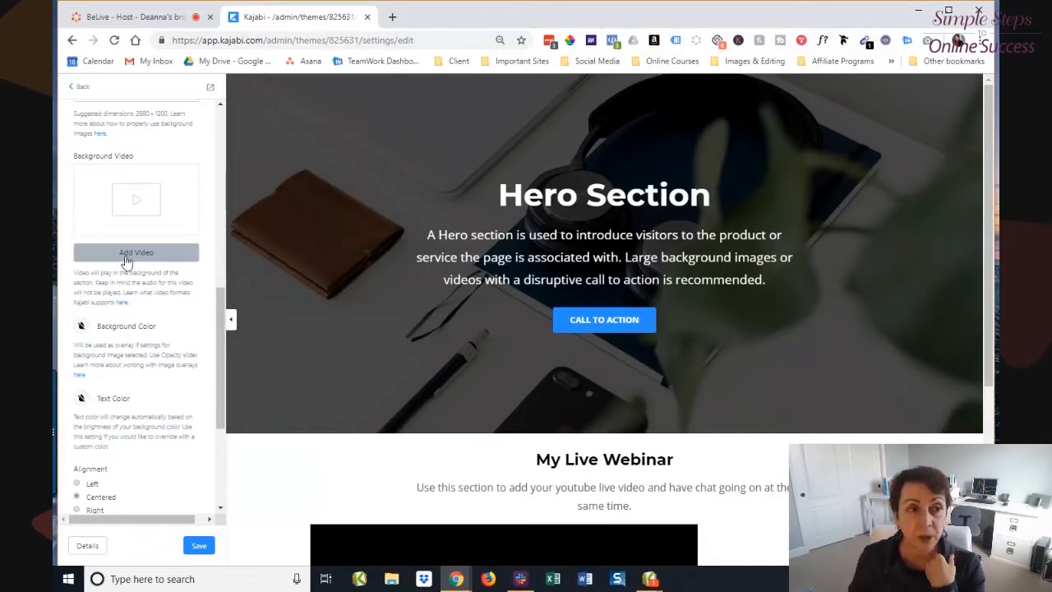
{"action": "scroll", "scroll_direction": "down", "scroll_amount": 3}
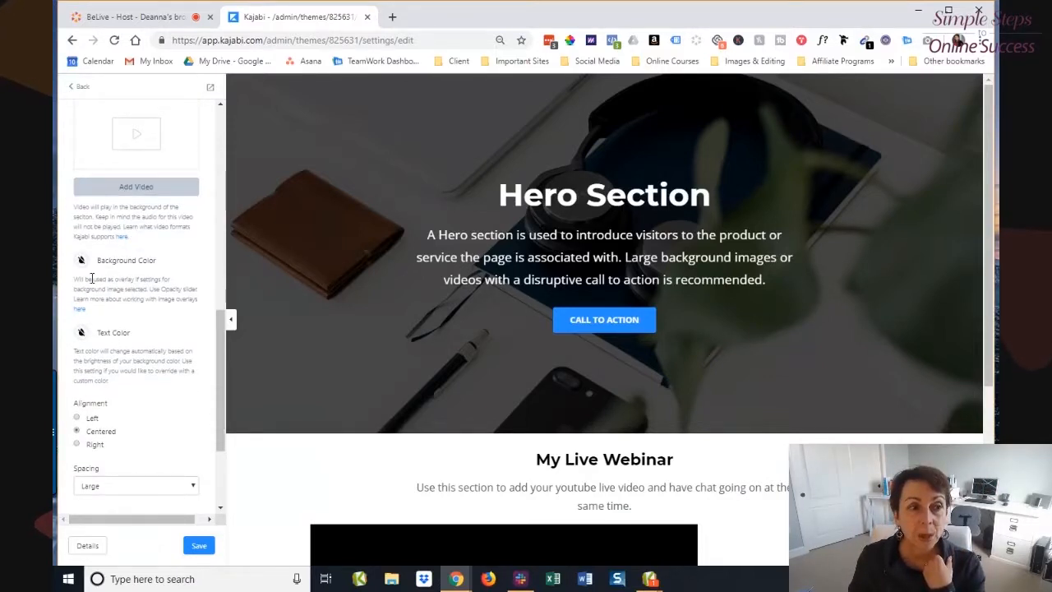
{"action": "scroll", "scroll_direction": "down", "scroll_amount": 3}
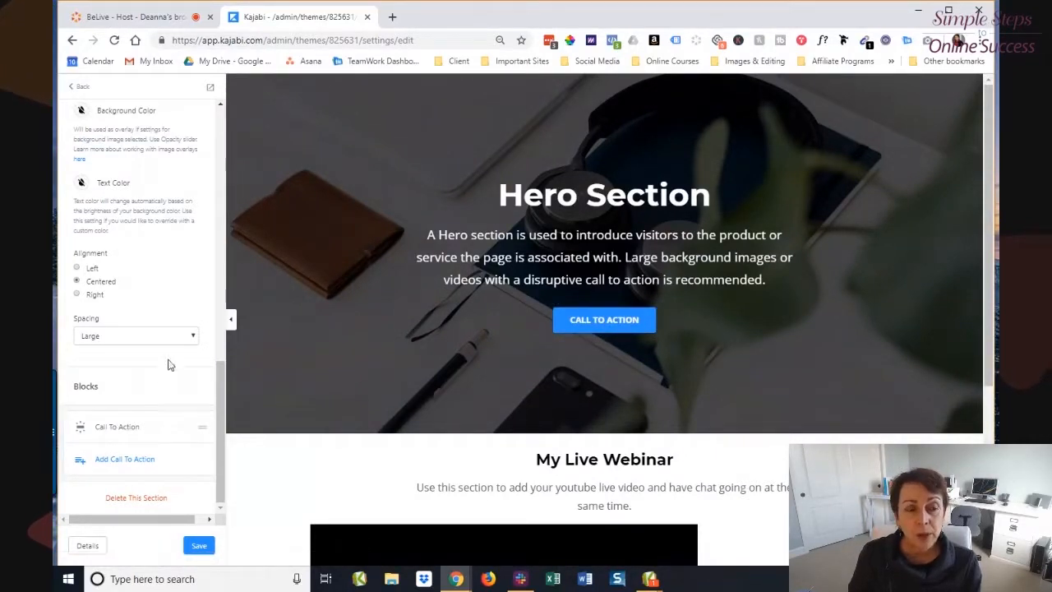
{"action": "left_click", "coordinate": [117, 426]}
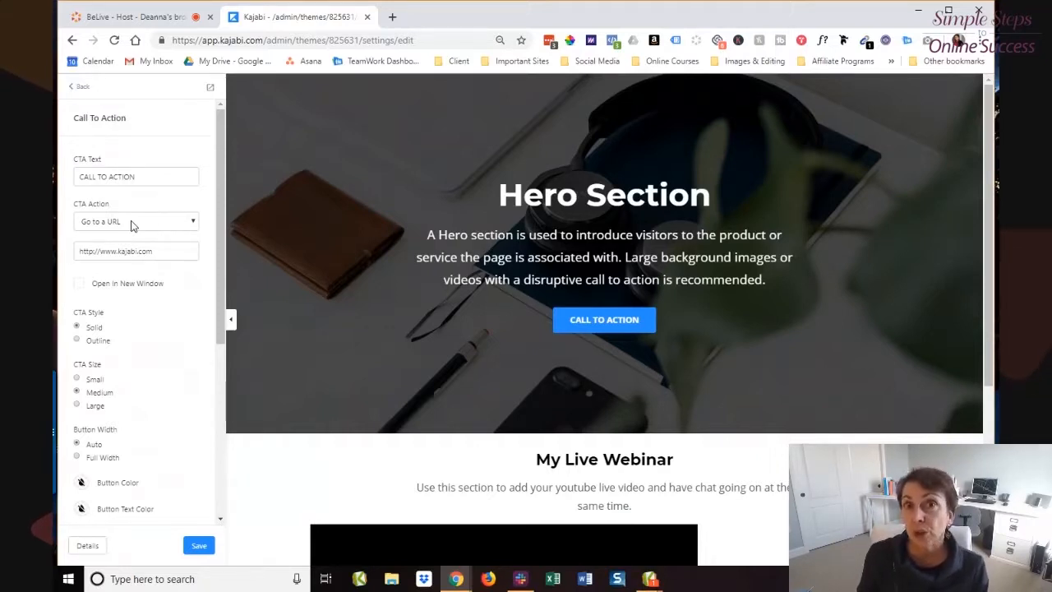
Set the Hero button's CTA Action to Go to a Checkout Page.
{"action": "left_click", "coordinate": [135, 221]}
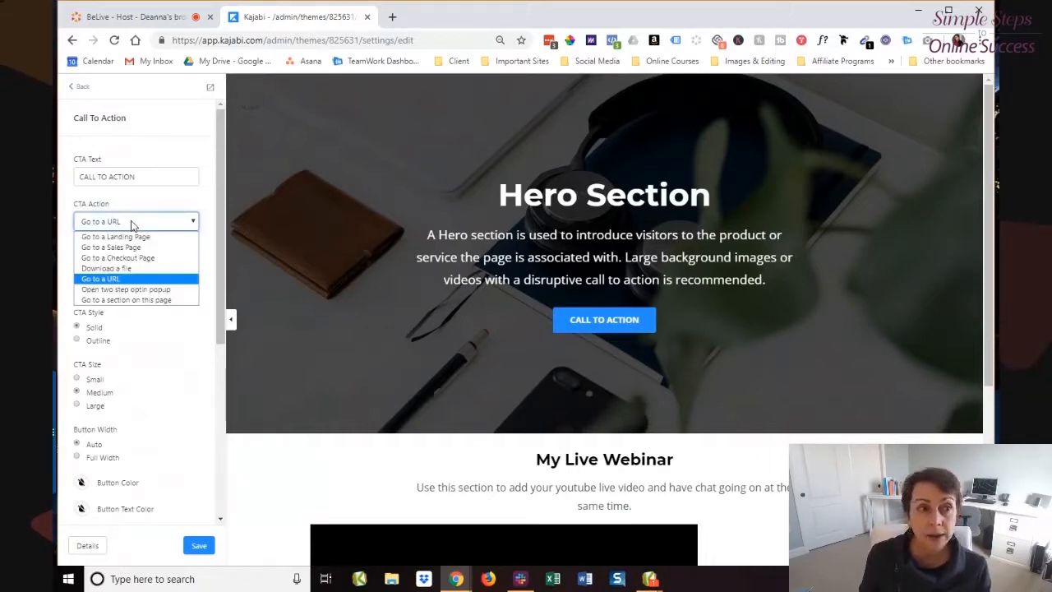
{"action": "left_click", "coordinate": [117, 257]}
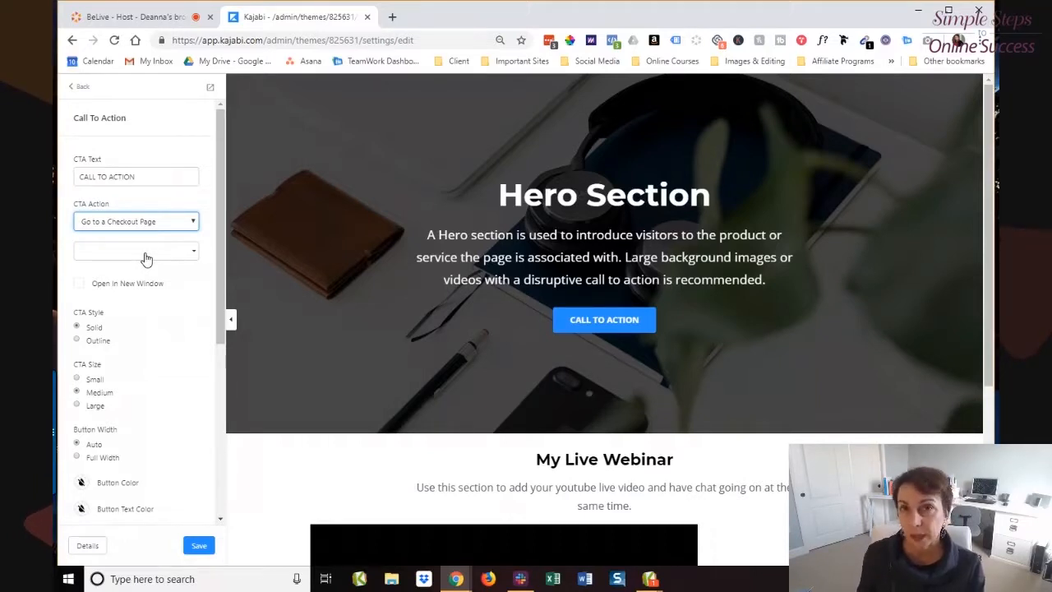
{"action": "mouse_move", "coordinate": [150, 242]}
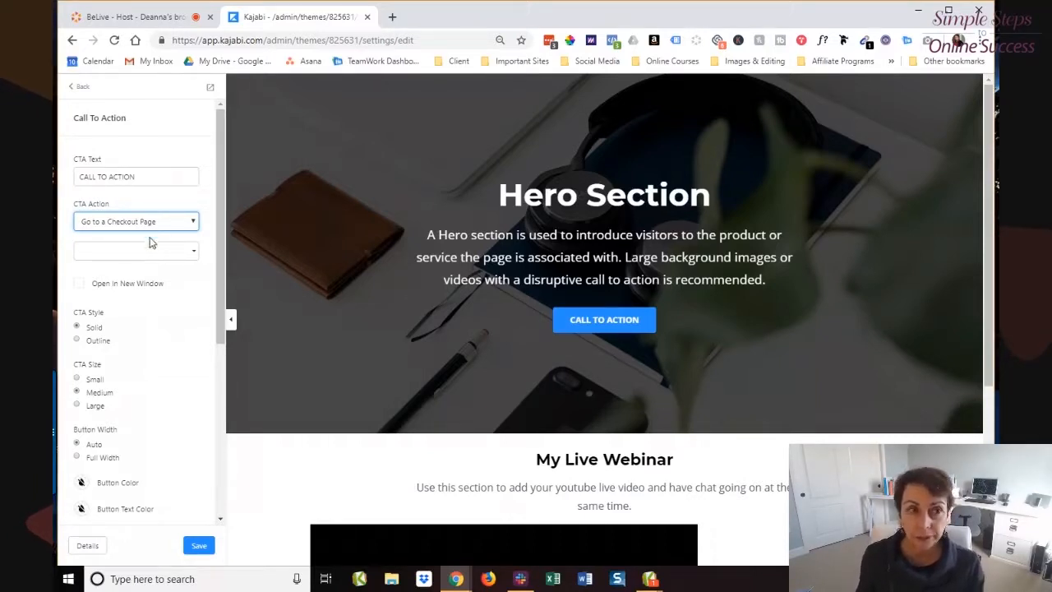
Back out of the Hero settings and leave the editor without saving, choosing Leave.
{"action": "left_click", "coordinate": [135, 221]}
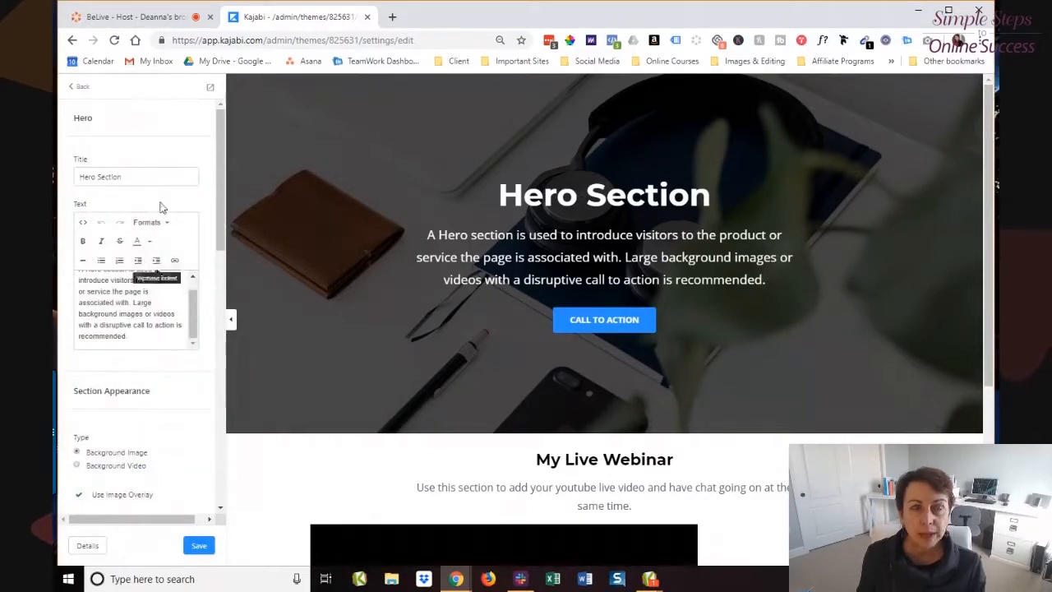
{"action": "scroll", "scroll_direction": "down", "scroll_amount": 3}
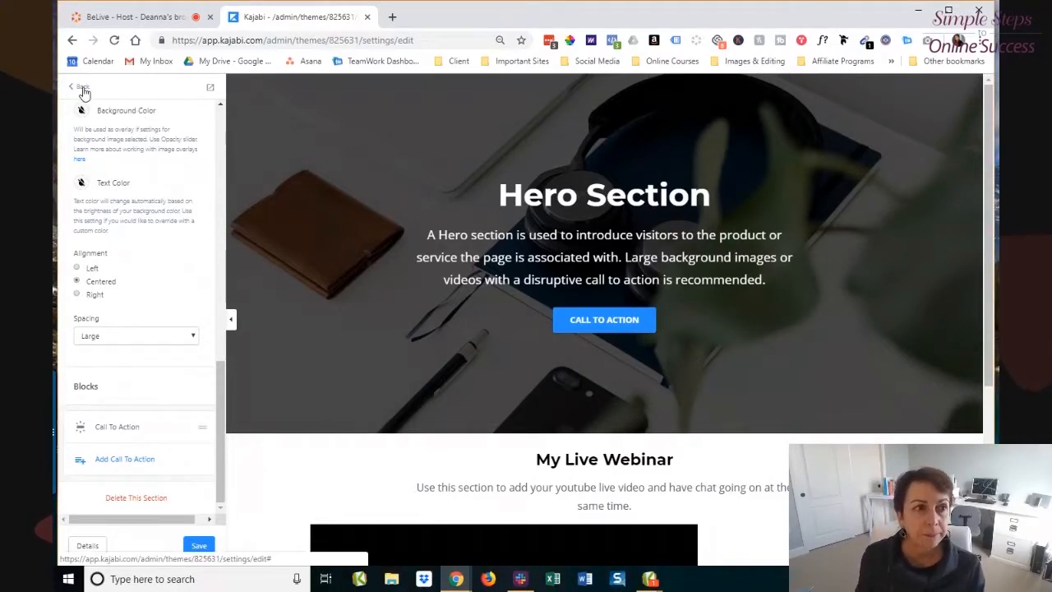
{"action": "left_click", "coordinate": [72, 87]}
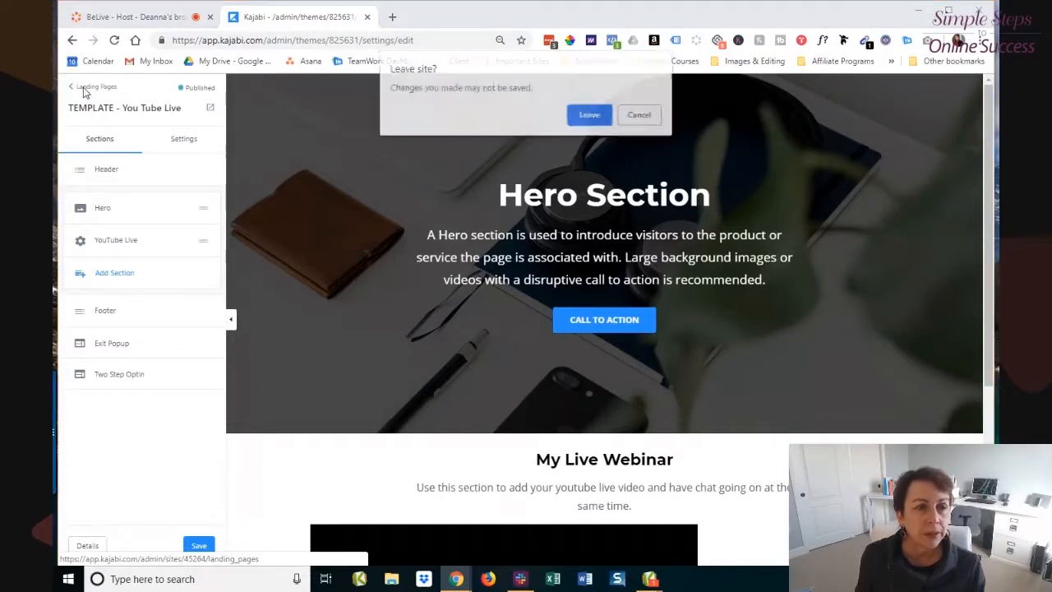
{"action": "left_click", "coordinate": [589, 115]}
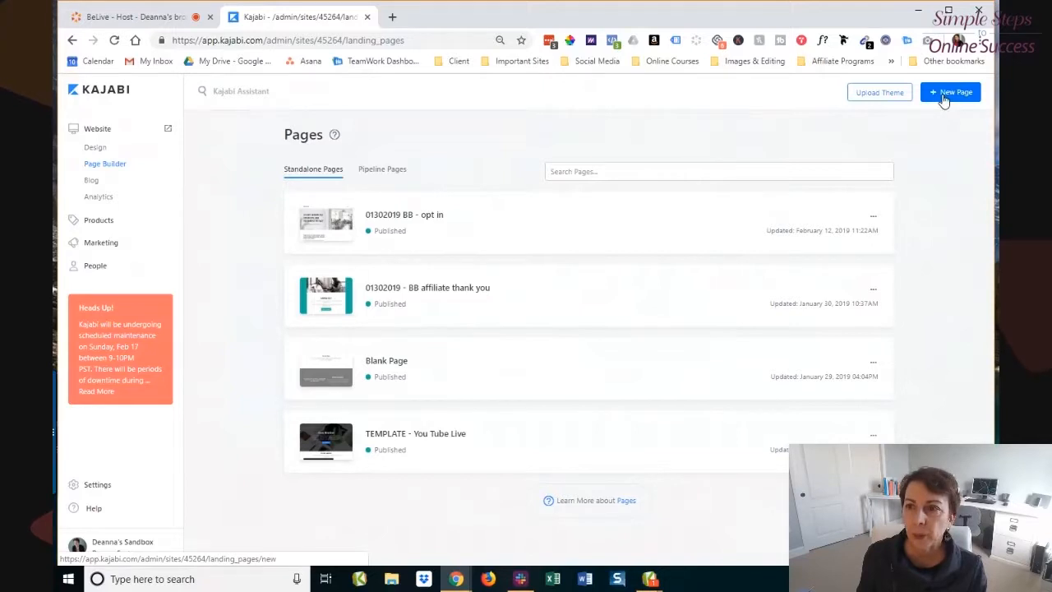
Start a new page, browse the theme gallery, and preview the Marie theme.
{"action": "left_click", "coordinate": [950, 92]}
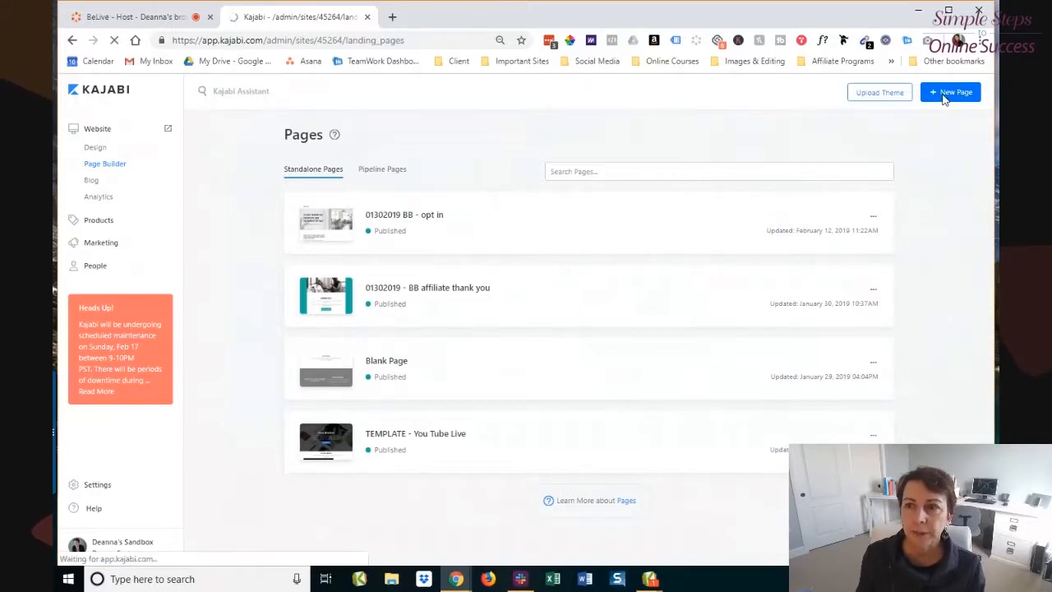
{"action": "left_click", "coordinate": [950, 92]}
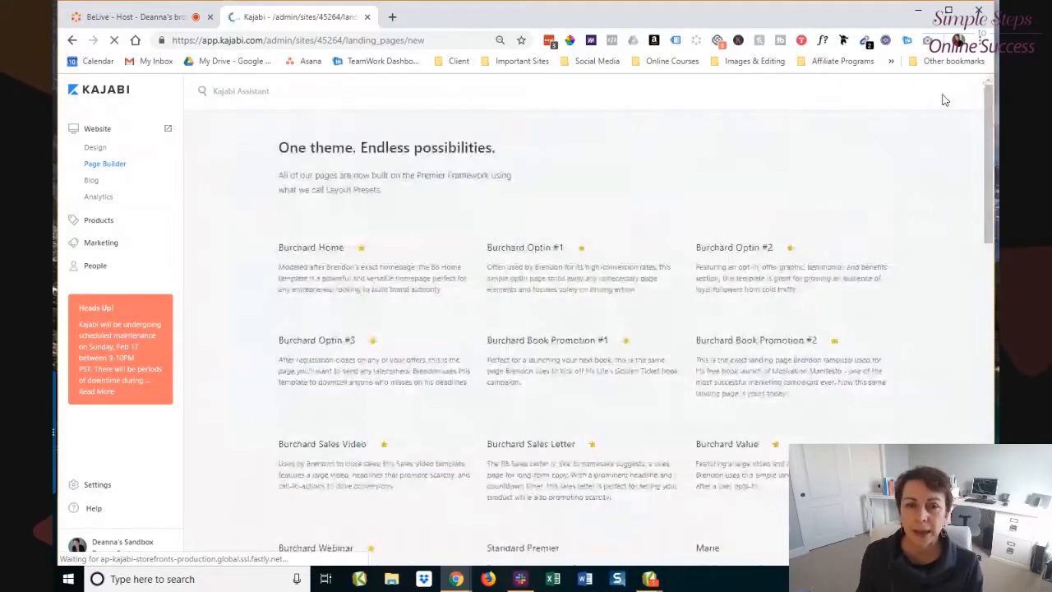
{"action": "scroll", "scroll_direction": "down", "scroll_amount": 3}
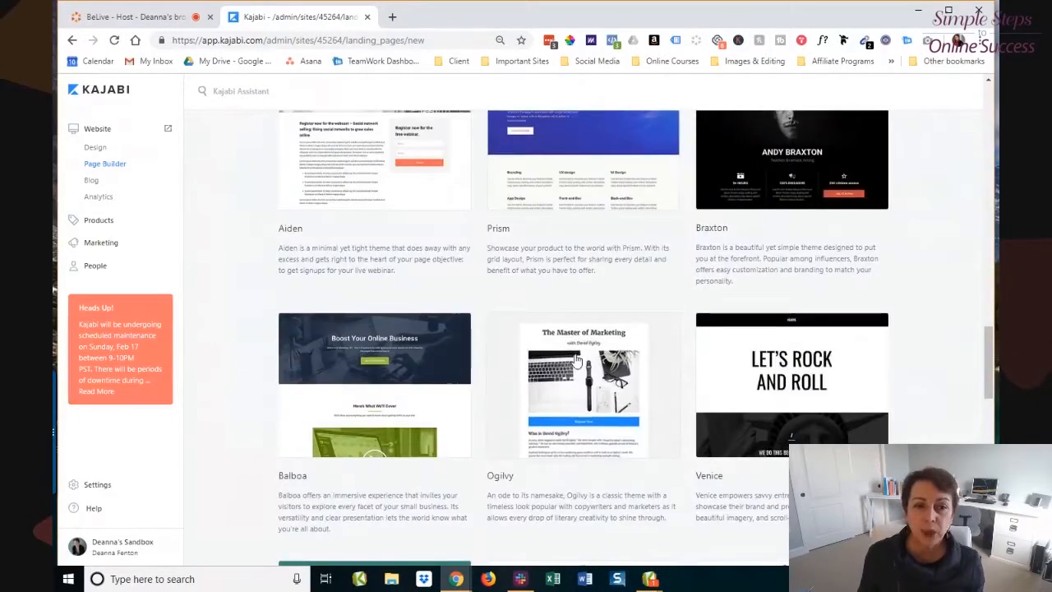
{"action": "scroll", "scroll_direction": "up", "scroll_amount": 3}
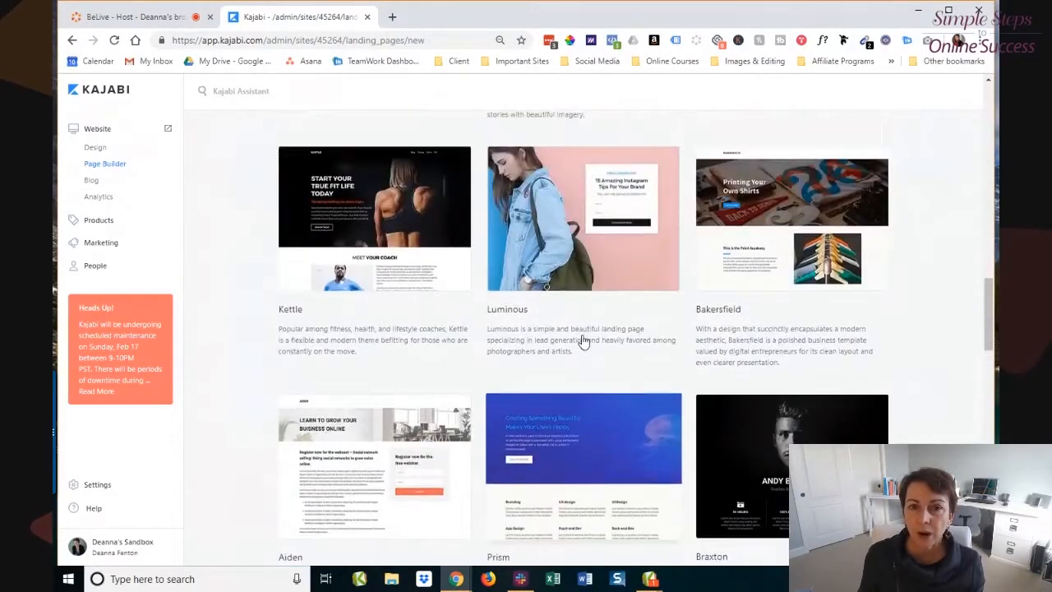
{"action": "scroll", "scroll_direction": "down", "scroll_amount": 3}
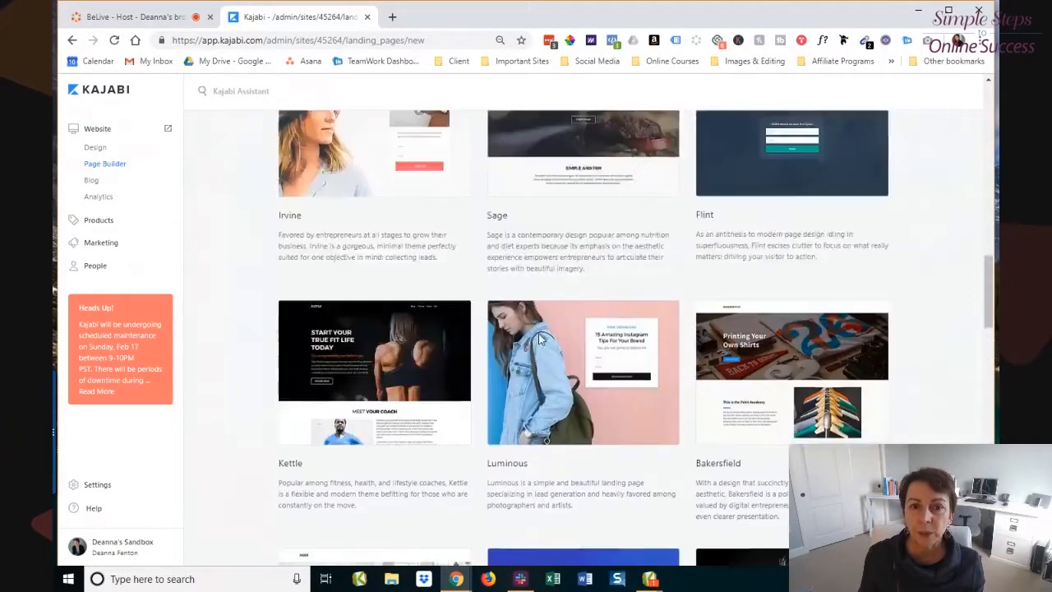
{"action": "scroll", "scroll_direction": "up", "scroll_amount": 3}
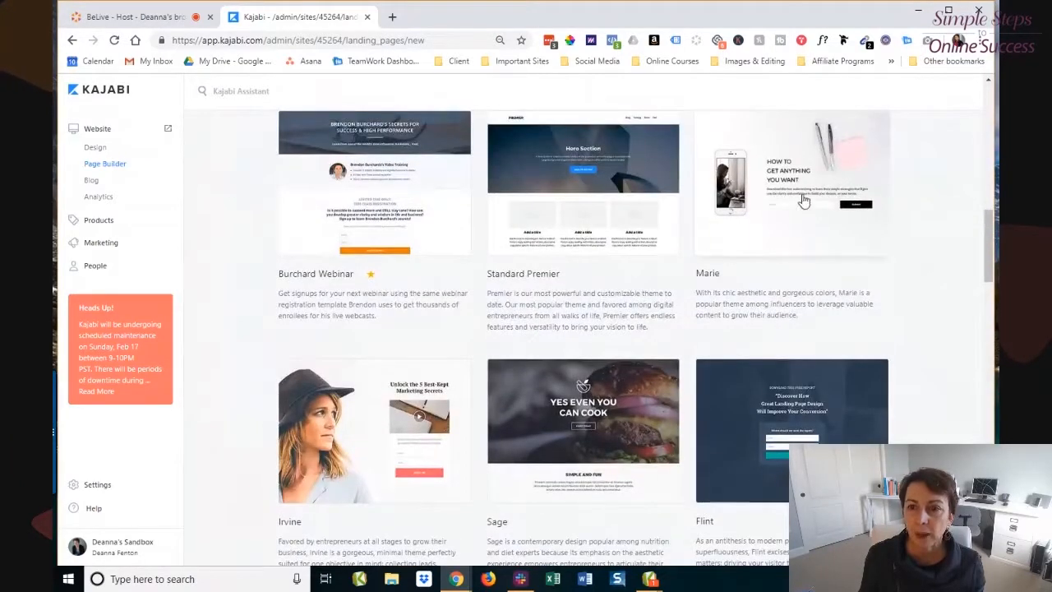
{"action": "scroll", "scroll_direction": "down", "scroll_amount": 3}
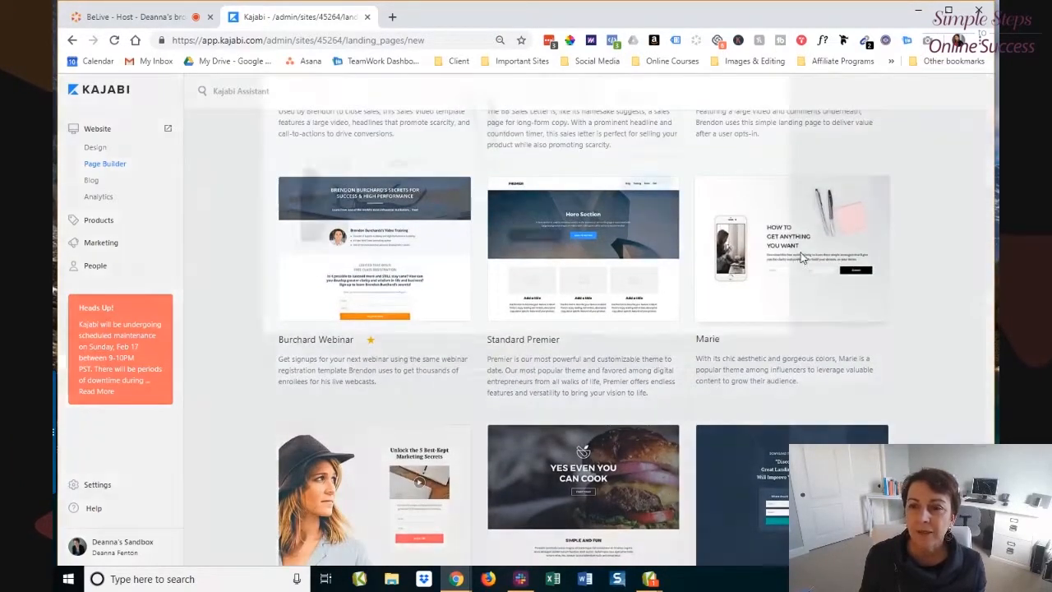
{"action": "left_click", "coordinate": [790, 249]}
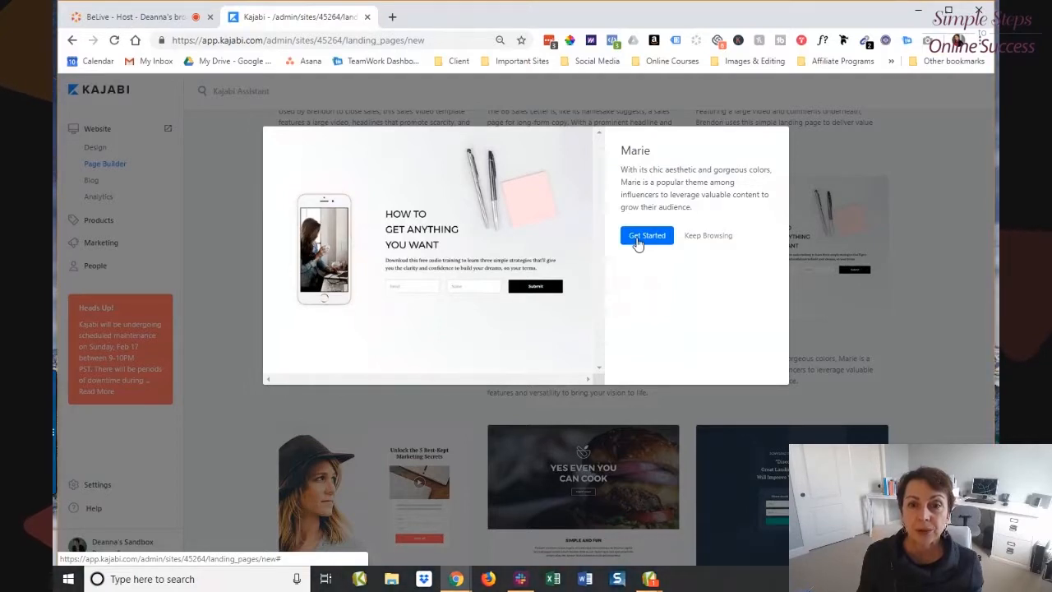
Create a Marie-theme landing page titled 'opt in'.
{"action": "left_click", "coordinate": [647, 235]}
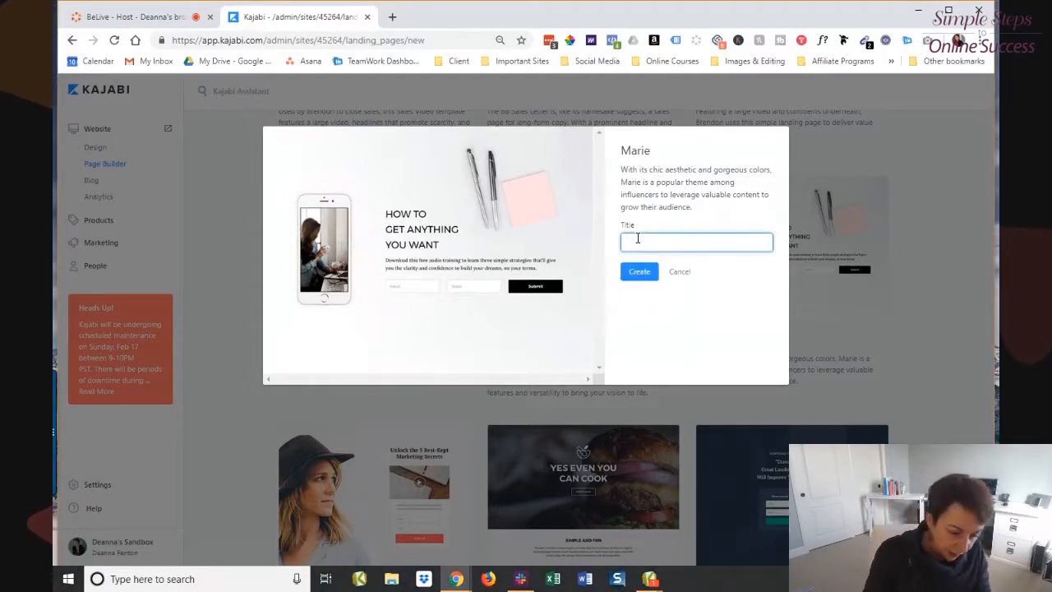
{"action": "type", "text": "optin"}
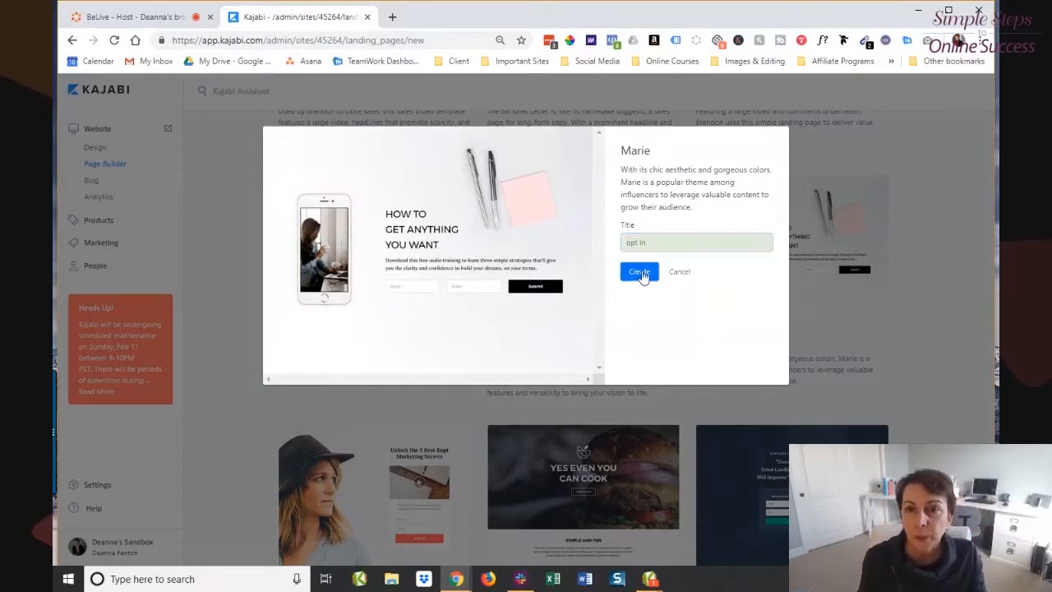
{"action": "left_click", "coordinate": [638, 272]}
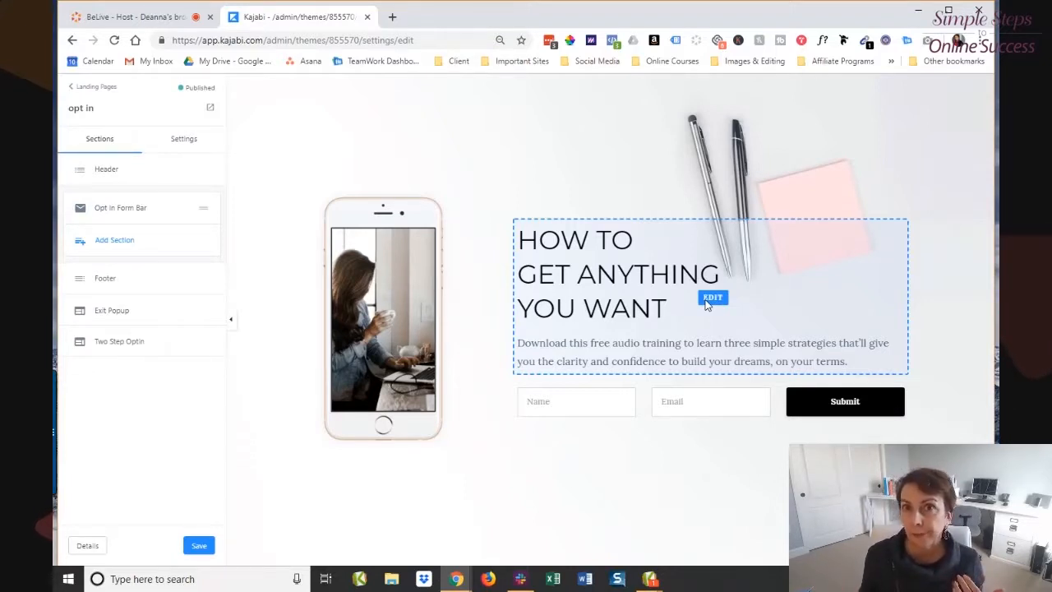
{"action": "mouse_move", "coordinate": [690, 312]}
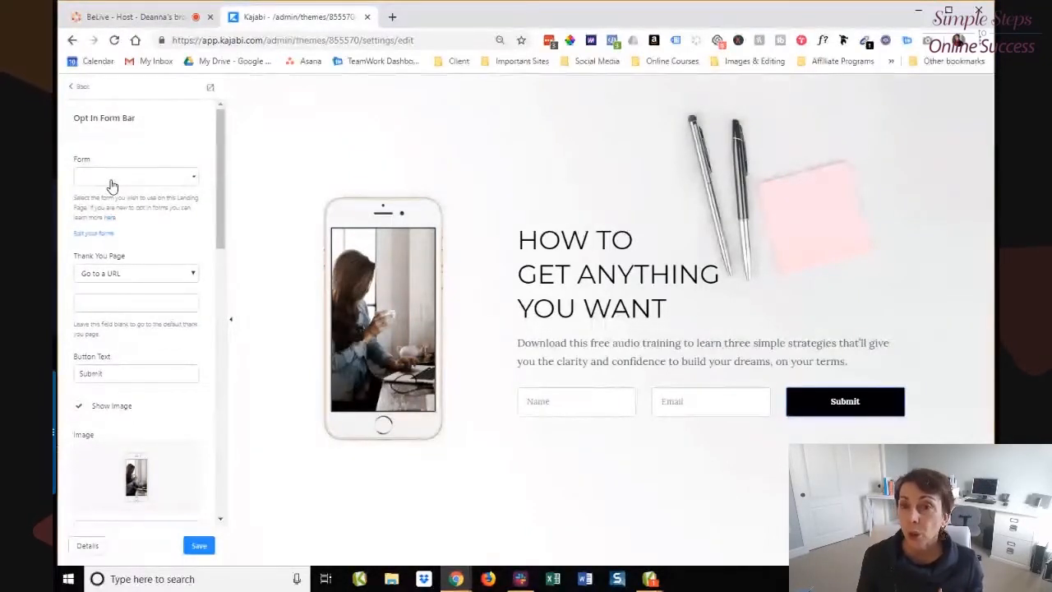
{"action": "mouse_move", "coordinate": [152, 233]}
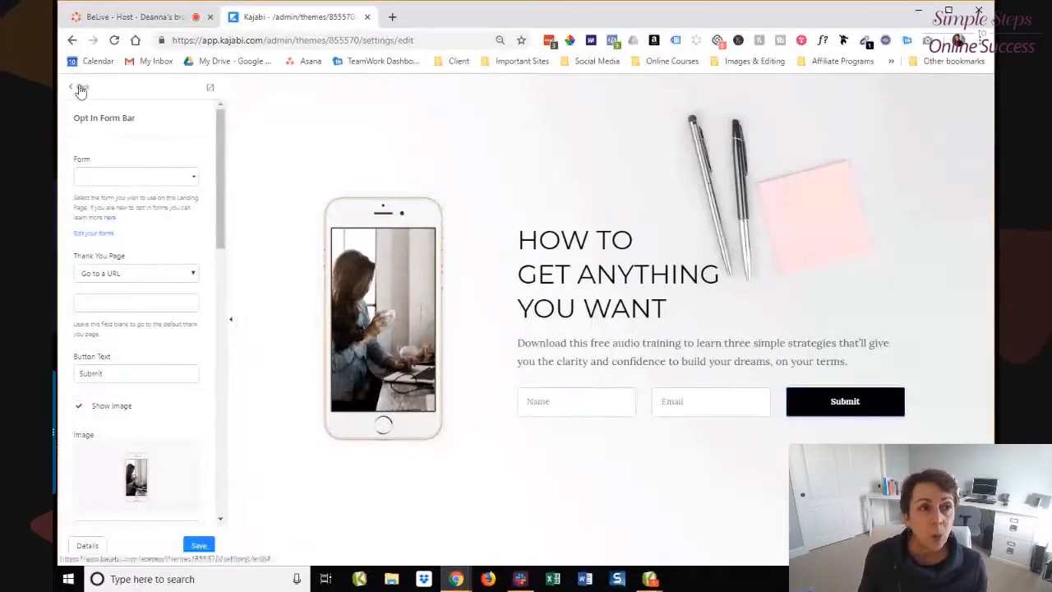
{"action": "left_click", "coordinate": [71, 86]}
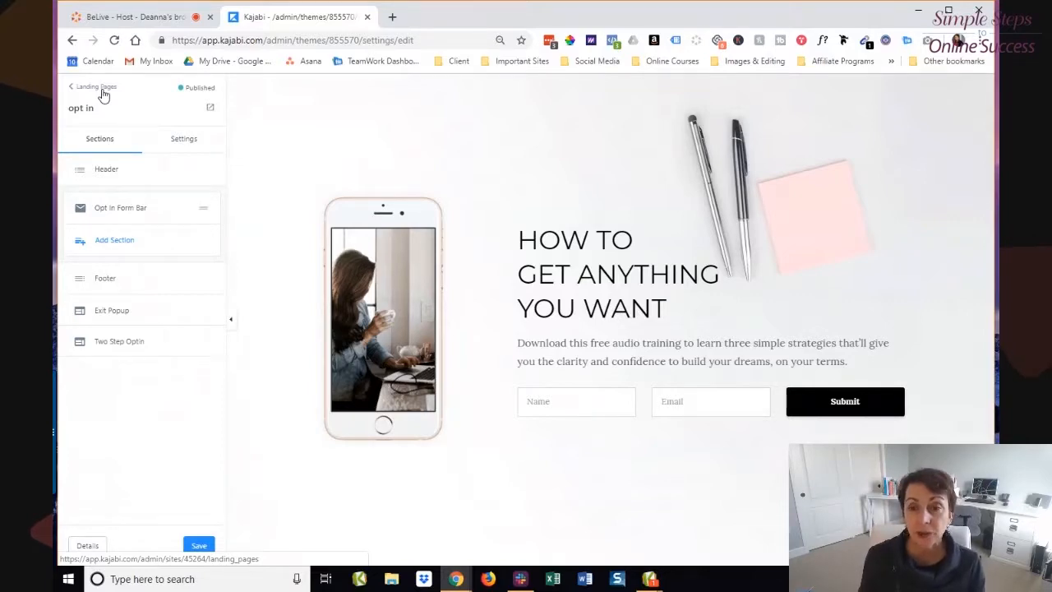
Open another landing page's Custom Content section and scroll its settings to the Text and Image blocks.
{"action": "left_click", "coordinate": [96, 86]}
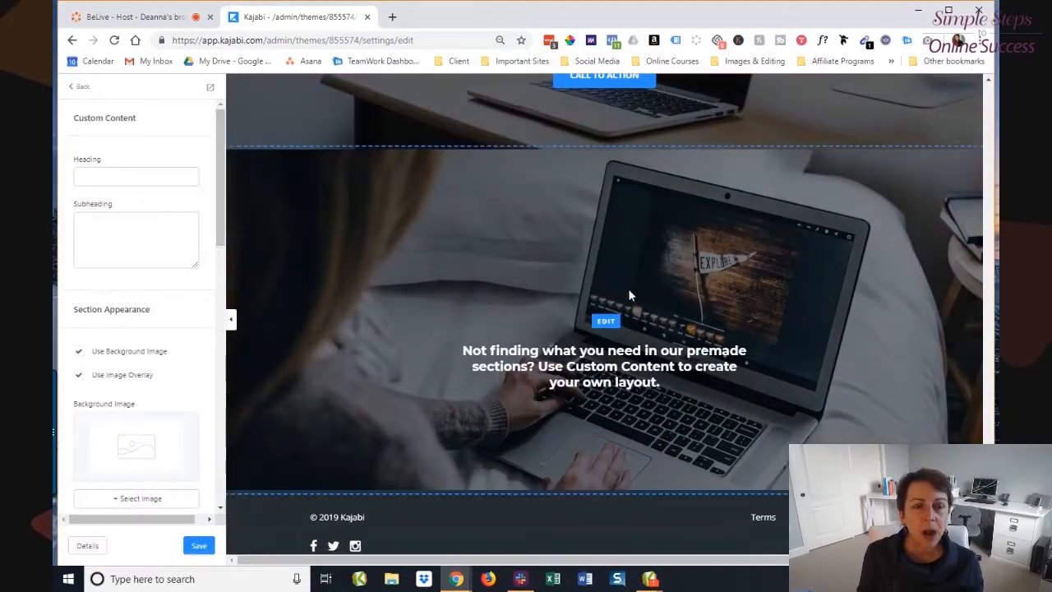
{"action": "scroll", "scroll_direction": "down", "scroll_amount": 3}
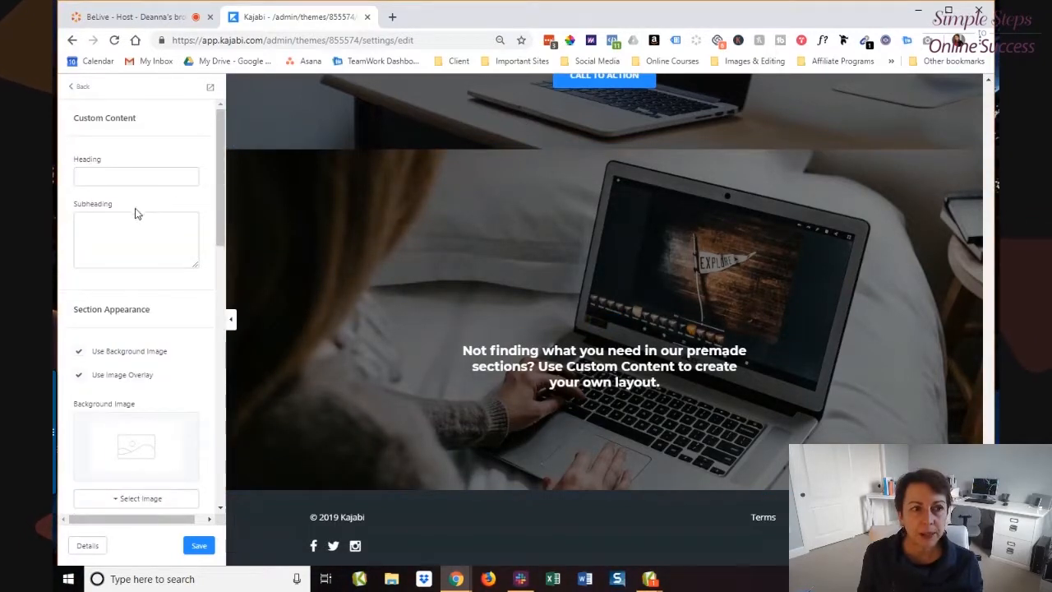
{"action": "scroll", "scroll_direction": "down", "scroll_amount": 3}
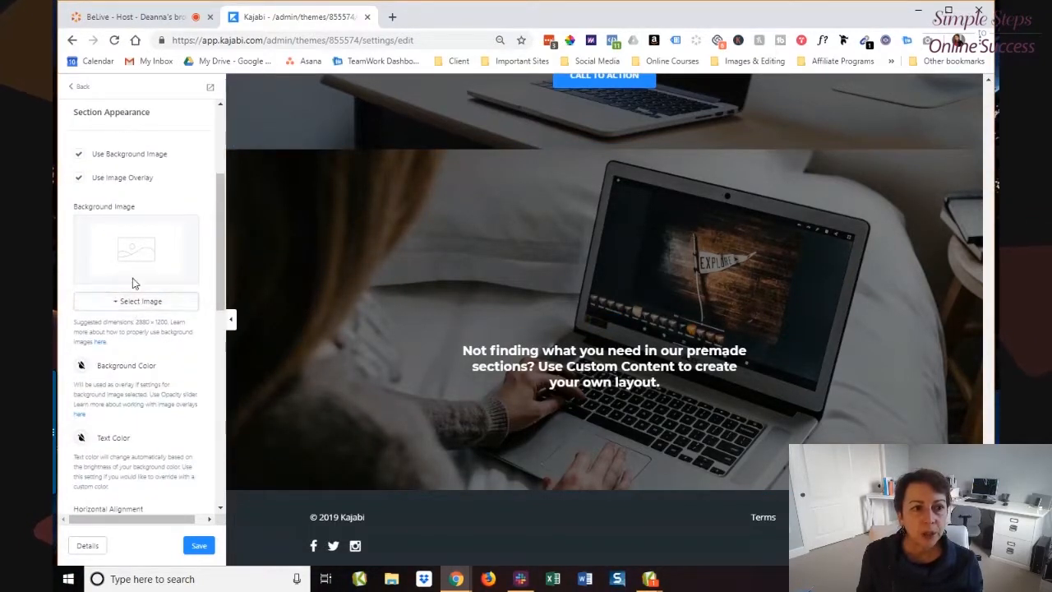
{"action": "scroll", "scroll_direction": "down", "scroll_amount": 3}
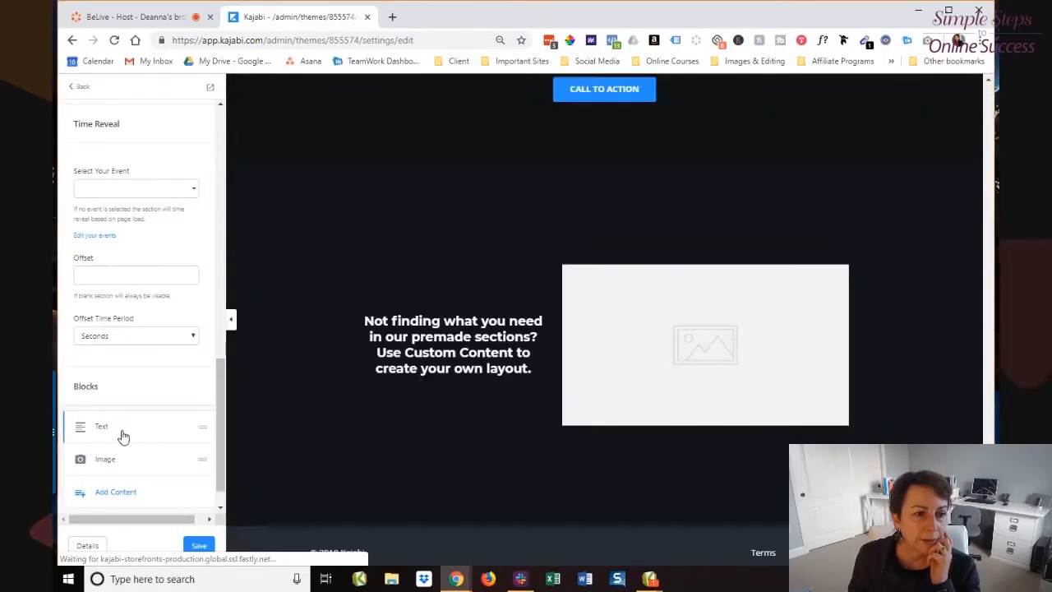
Delete the Text block and add an Image block, giving two image placeholders.
{"action": "left_click", "coordinate": [101, 426]}
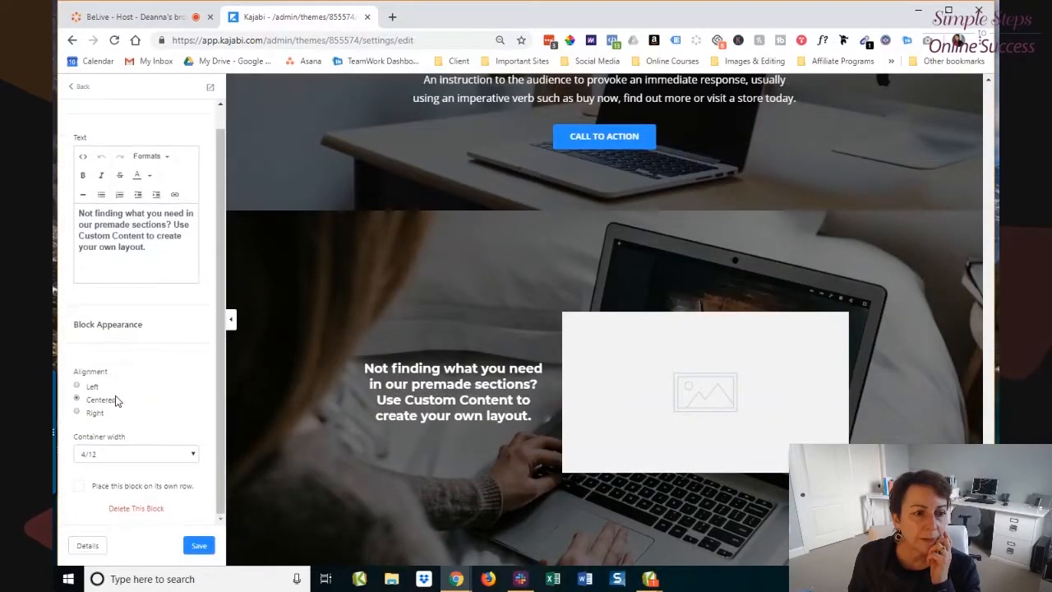
{"action": "left_click", "coordinate": [81, 87]}
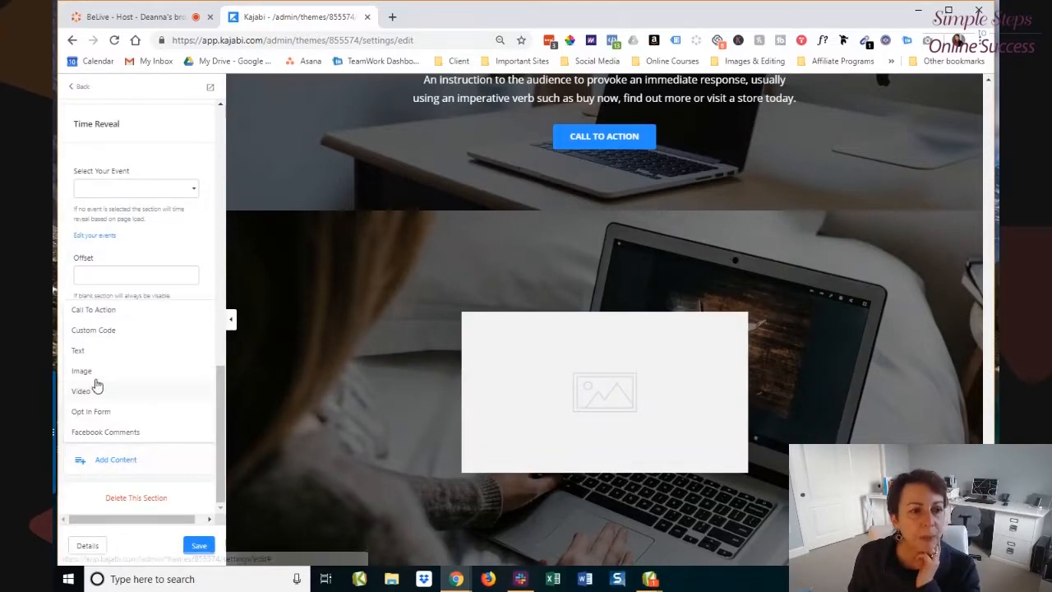
{"action": "left_click", "coordinate": [81, 371]}
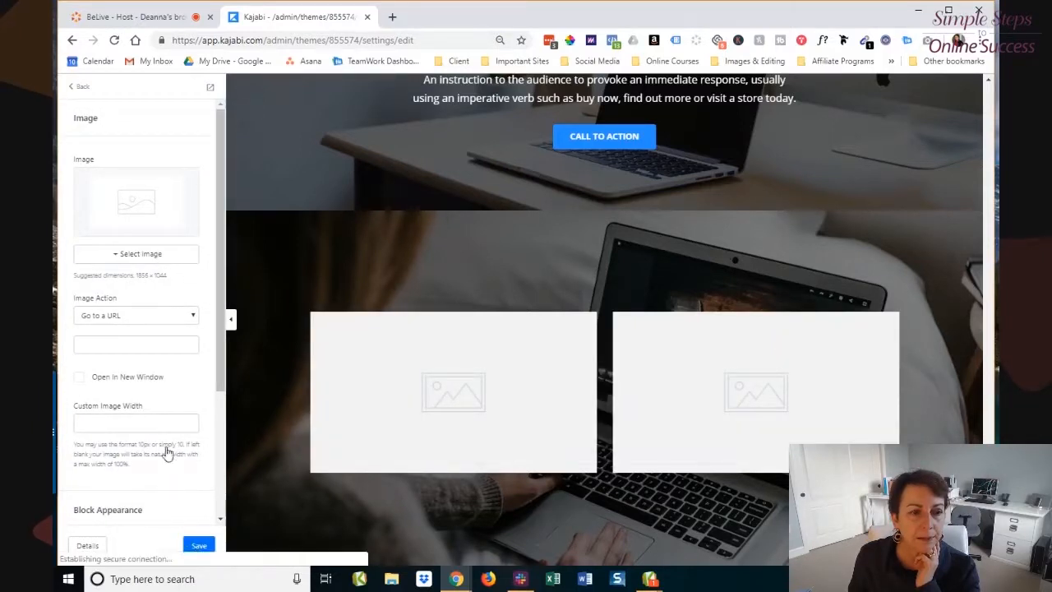
{"action": "scroll", "scroll_direction": "down", "scroll_amount": 3}
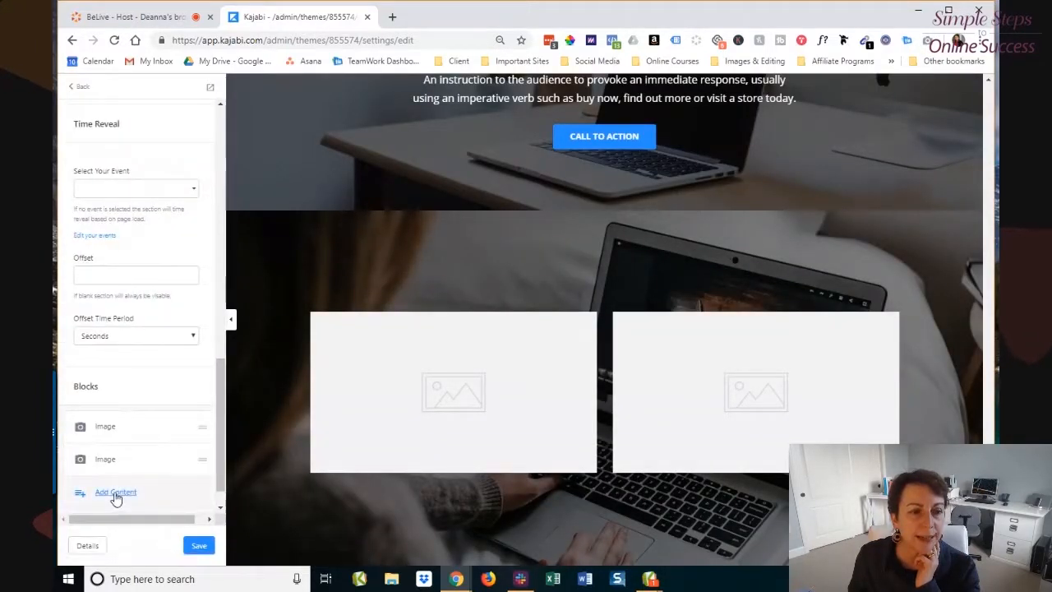
Add a third Image block to the custom section and set its Container width to 4/12.
{"action": "left_click", "coordinate": [115, 491]}
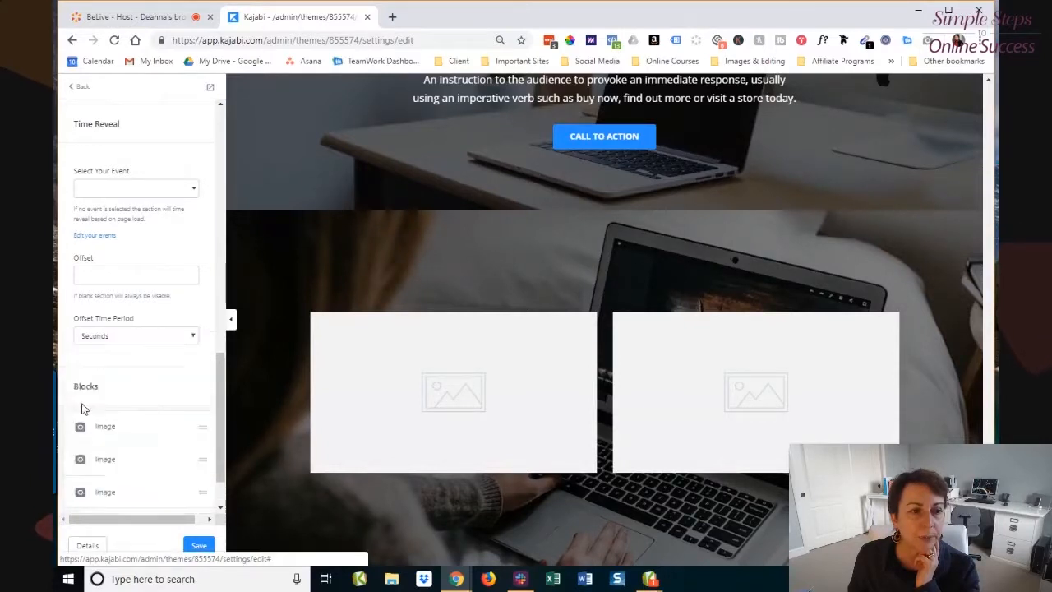
{"action": "left_click", "coordinate": [105, 426]}
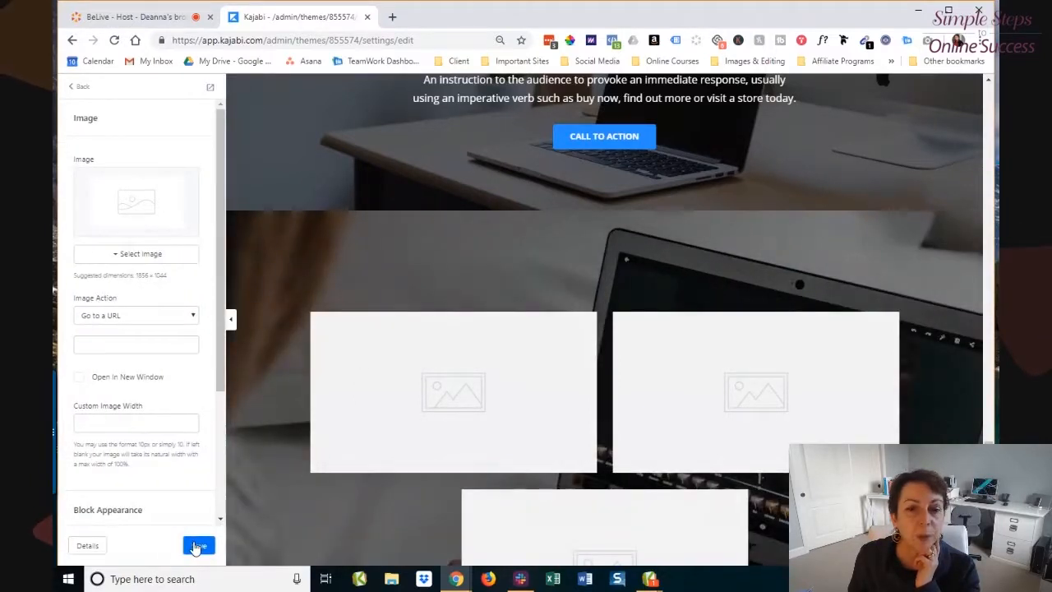
{"action": "left_click", "coordinate": [198, 545]}
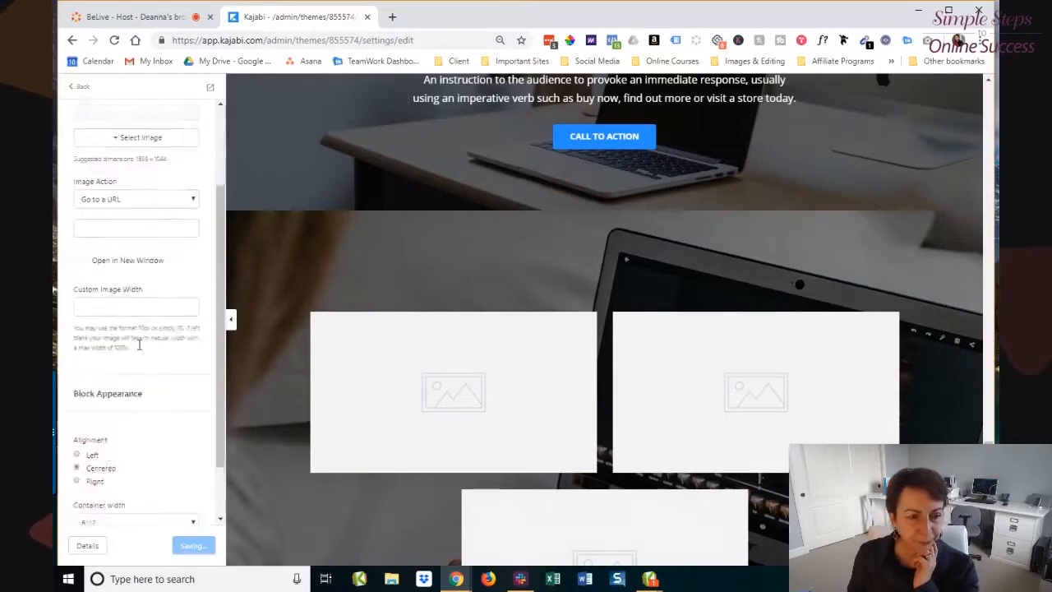
{"action": "left_click", "coordinate": [135, 522]}
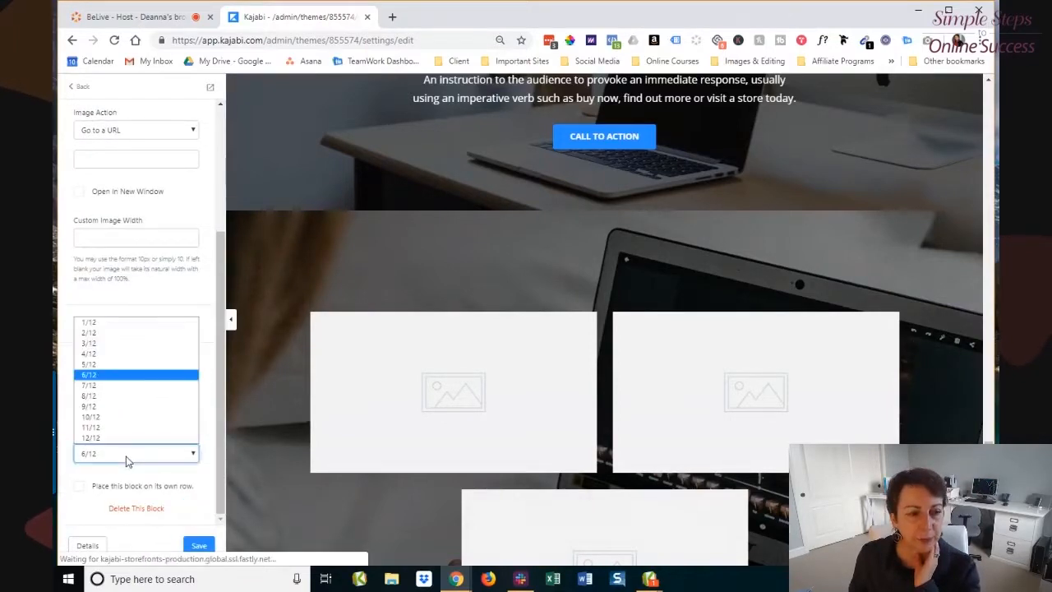
{"action": "left_click", "coordinate": [89, 354]}
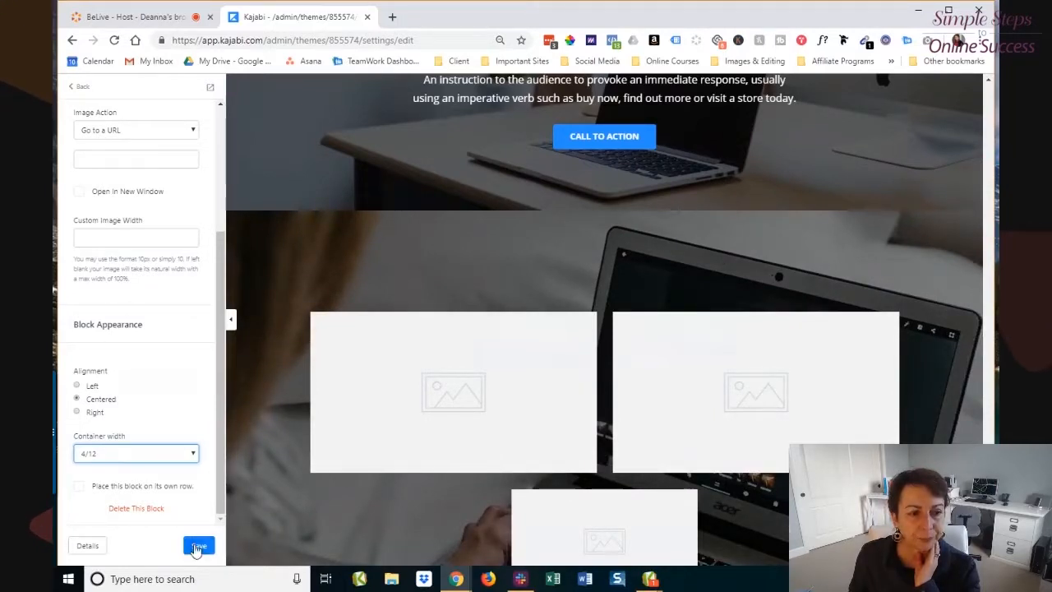
{"action": "left_click", "coordinate": [198, 545]}
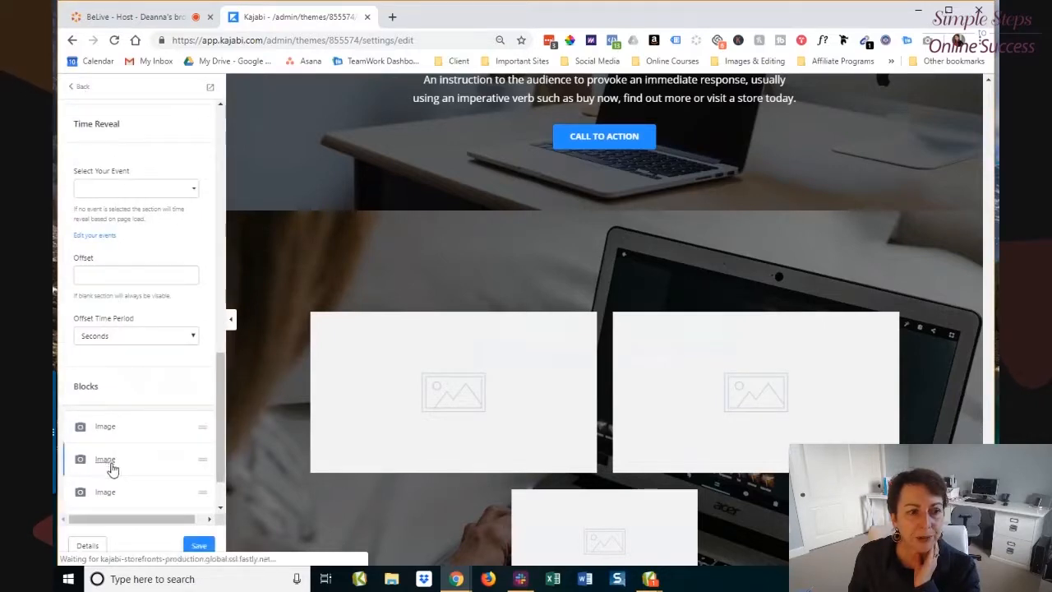
Set the other image blocks' Container width to 4/12 and save the page.
{"action": "left_click", "coordinate": [105, 458]}
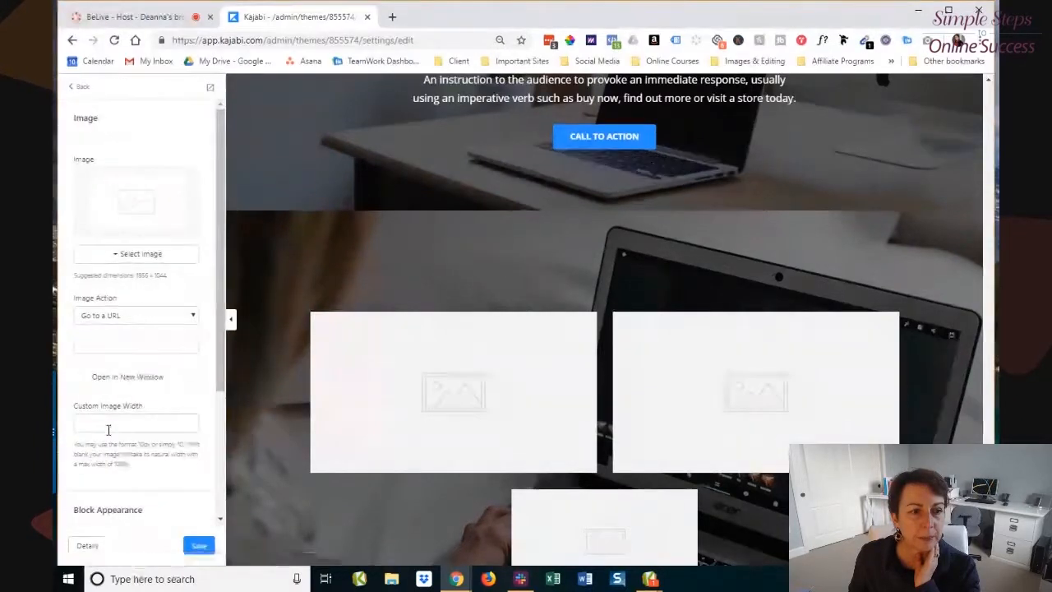
{"action": "left_click", "coordinate": [135, 453]}
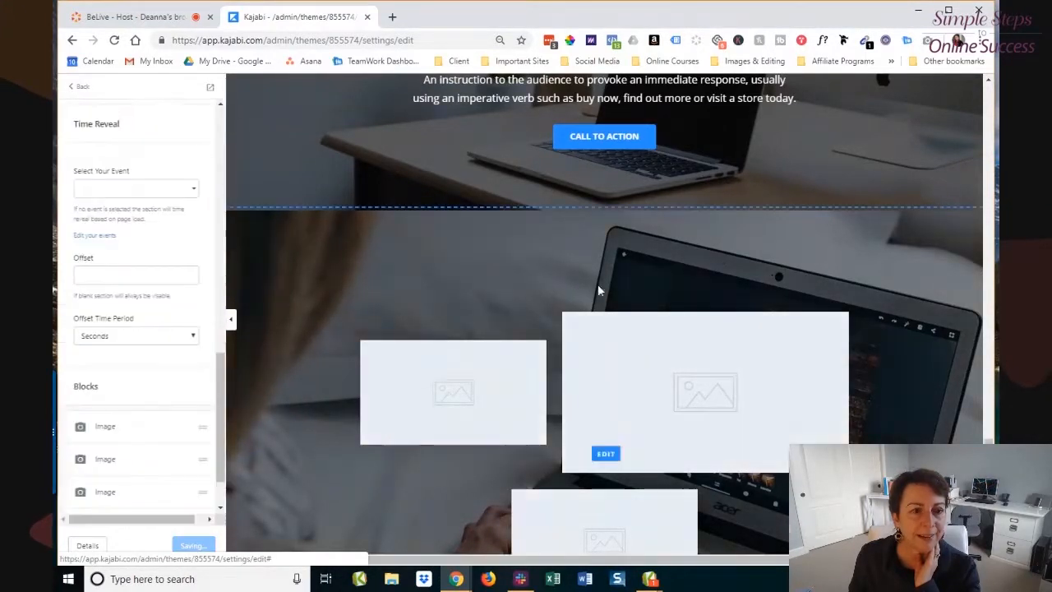
{"action": "left_click", "coordinate": [606, 452]}
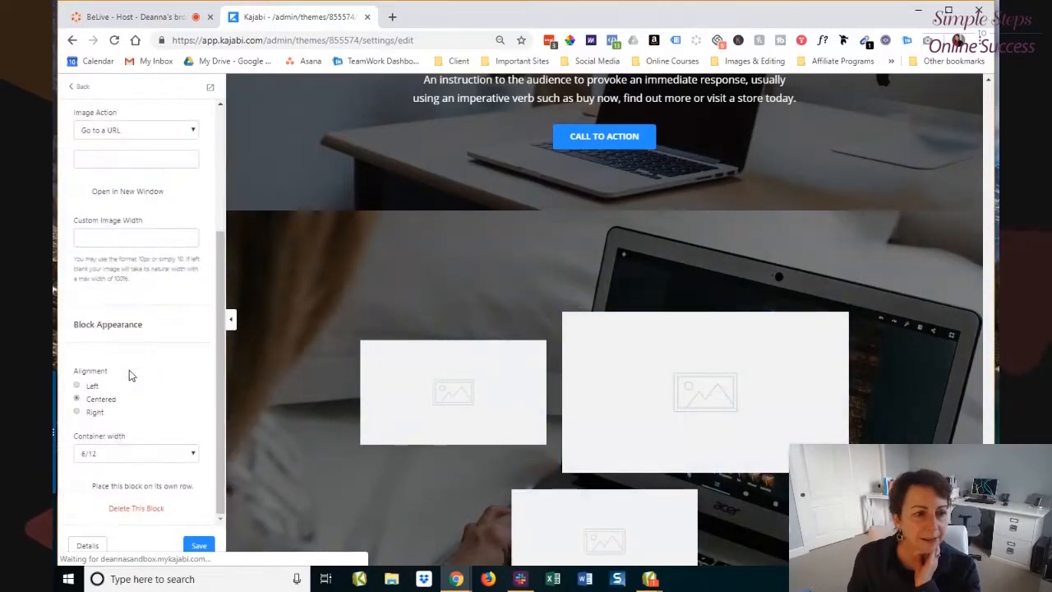
{"action": "left_click", "coordinate": [135, 453]}
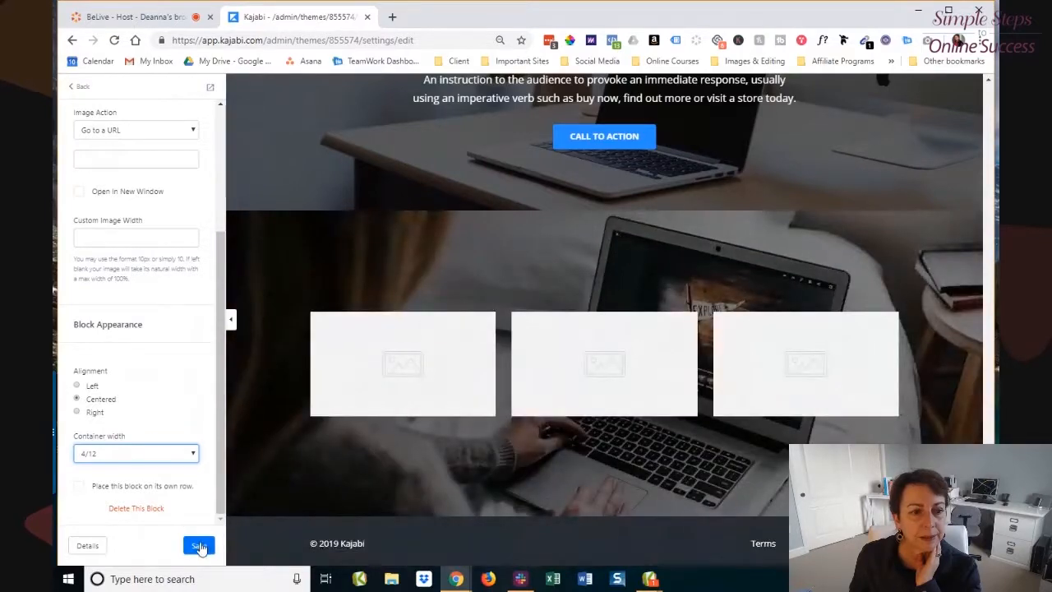
{"action": "left_click", "coordinate": [199, 545]}
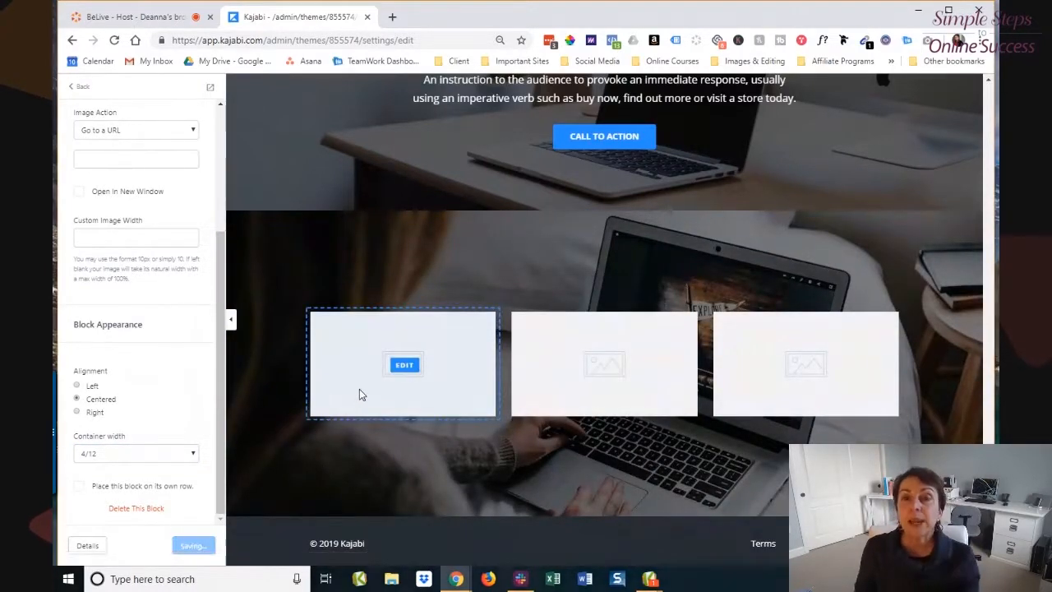